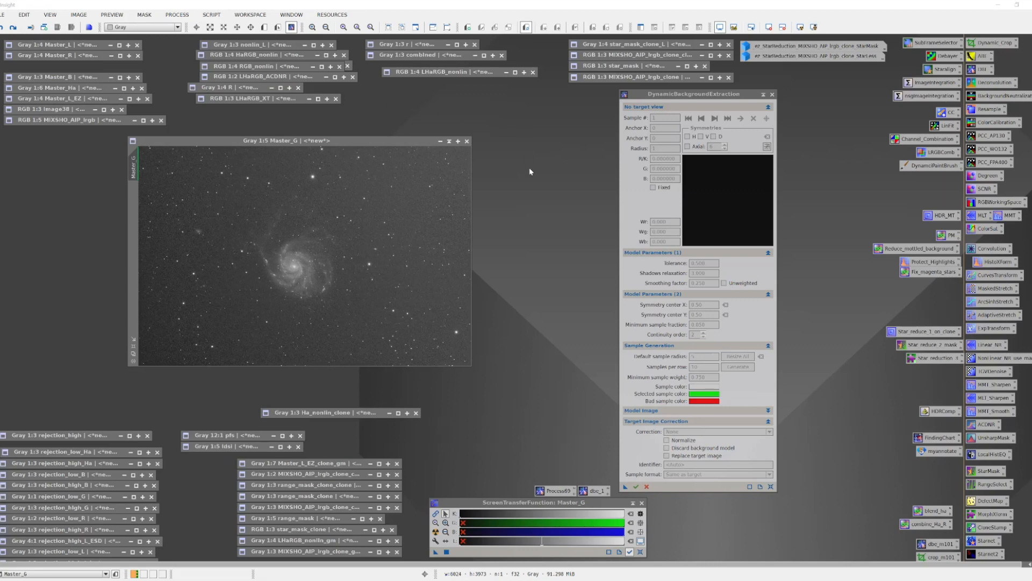
pyautogui.moveTo(175, 244)
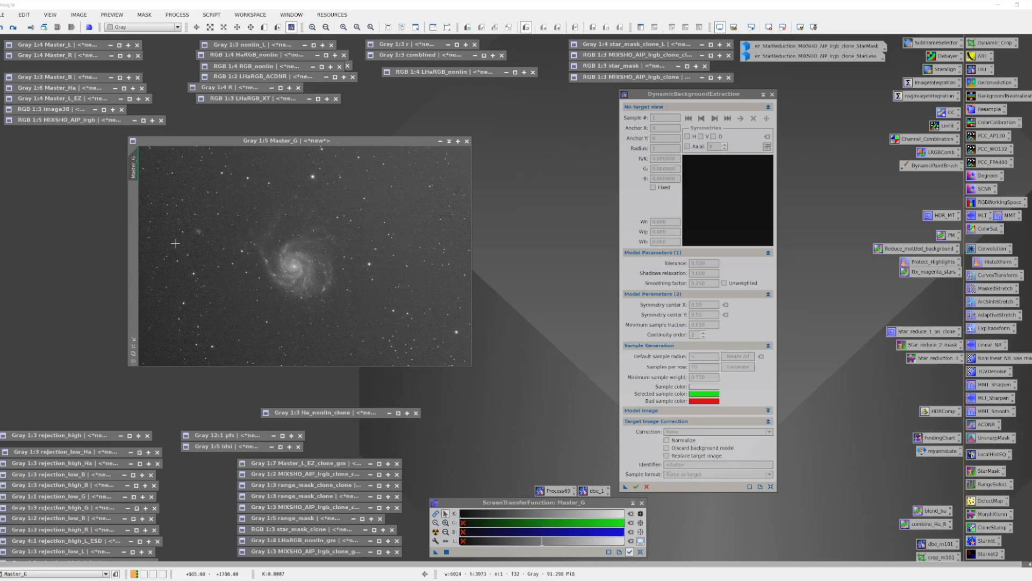
pyautogui.moveTo(137, 251)
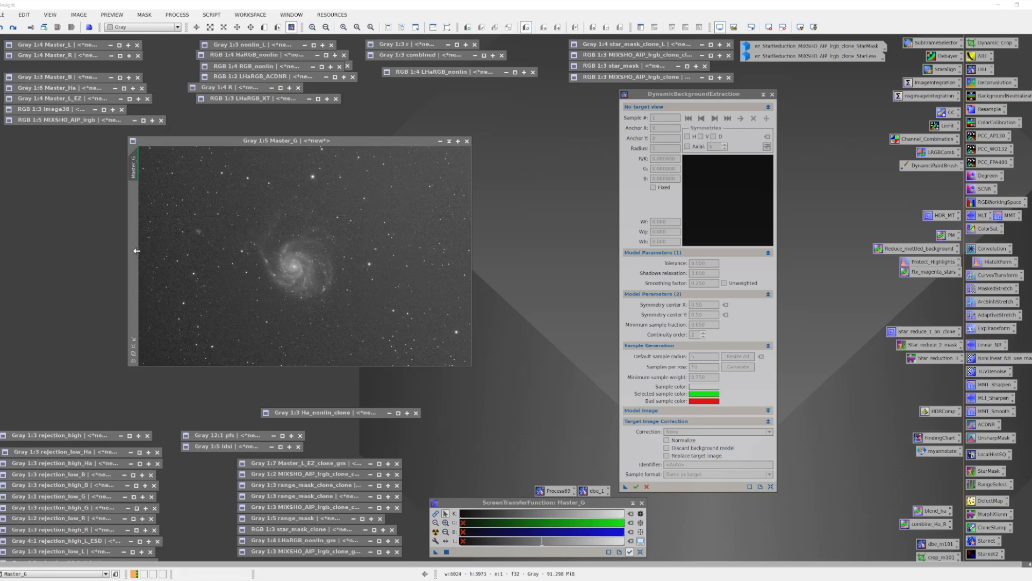
pyautogui.moveTo(149, 247)
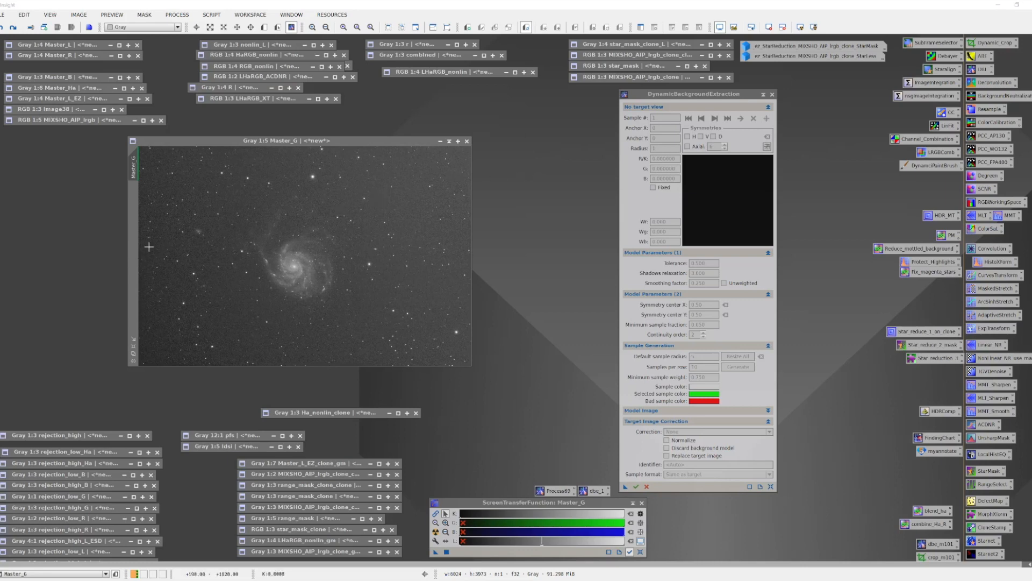
pyautogui.moveTo(469, 248)
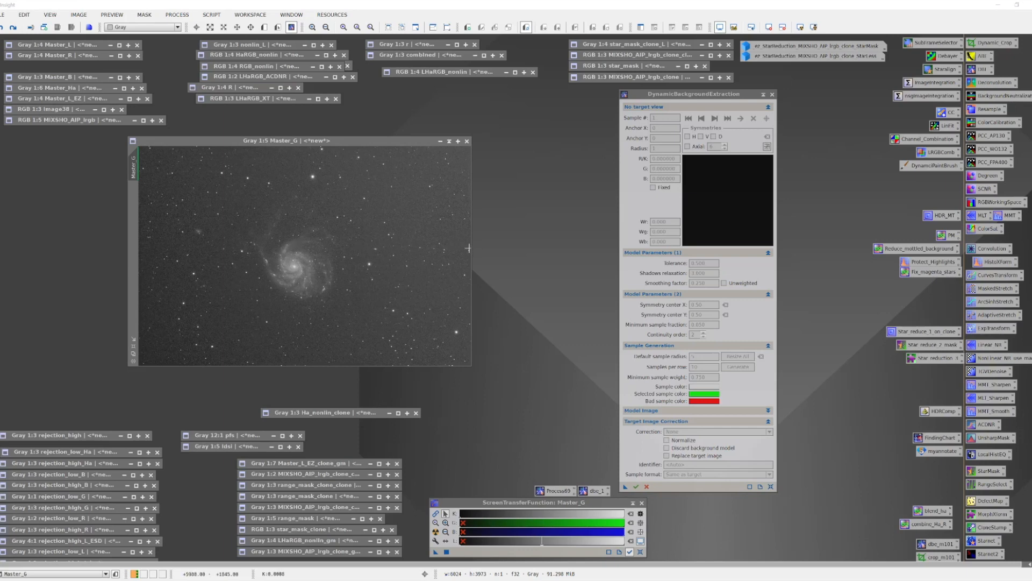
pyautogui.moveTo(166, 310)
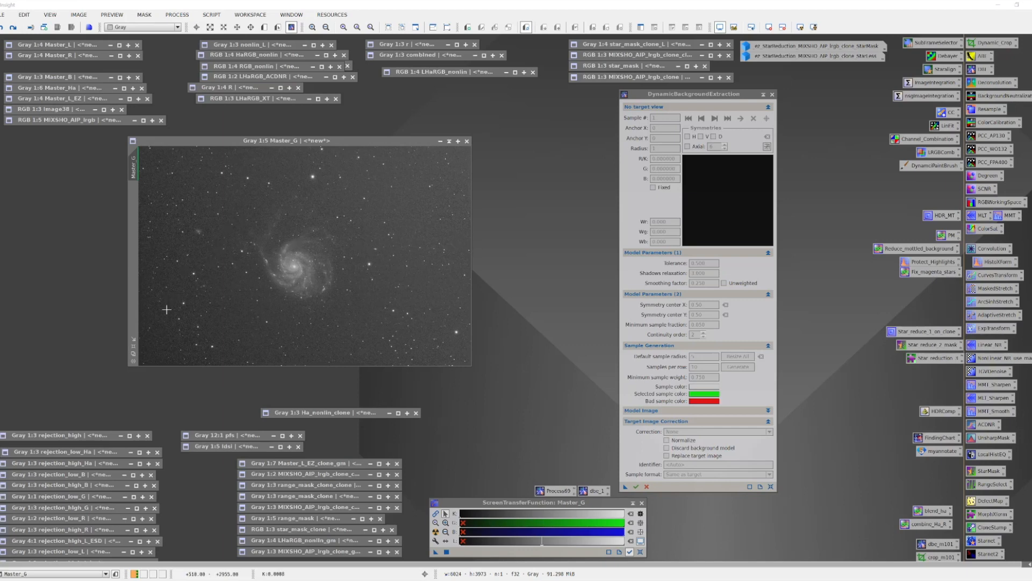
pyautogui.moveTo(153, 355)
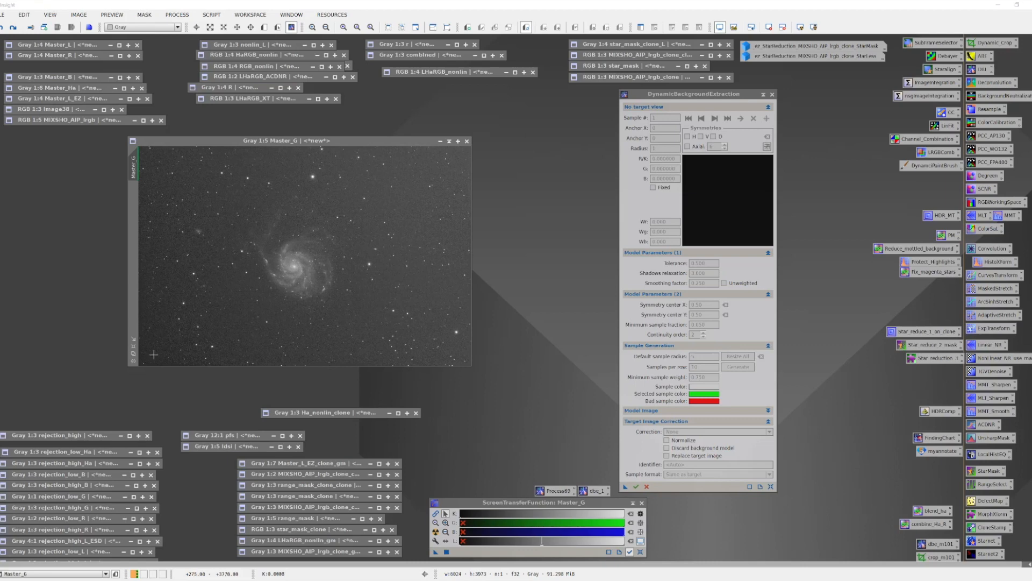
pyautogui.moveTo(159, 198)
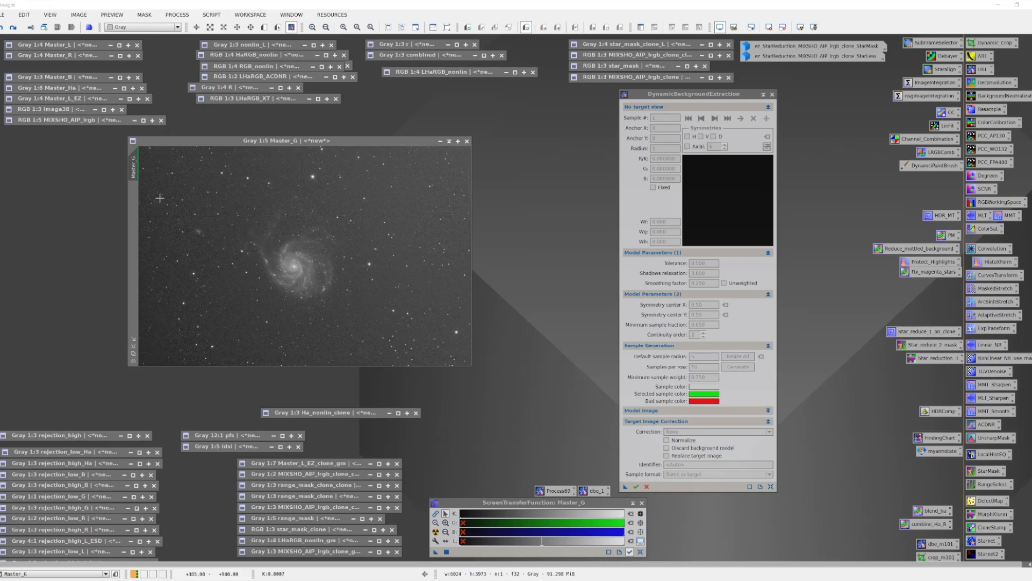
pyautogui.moveTo(199, 331)
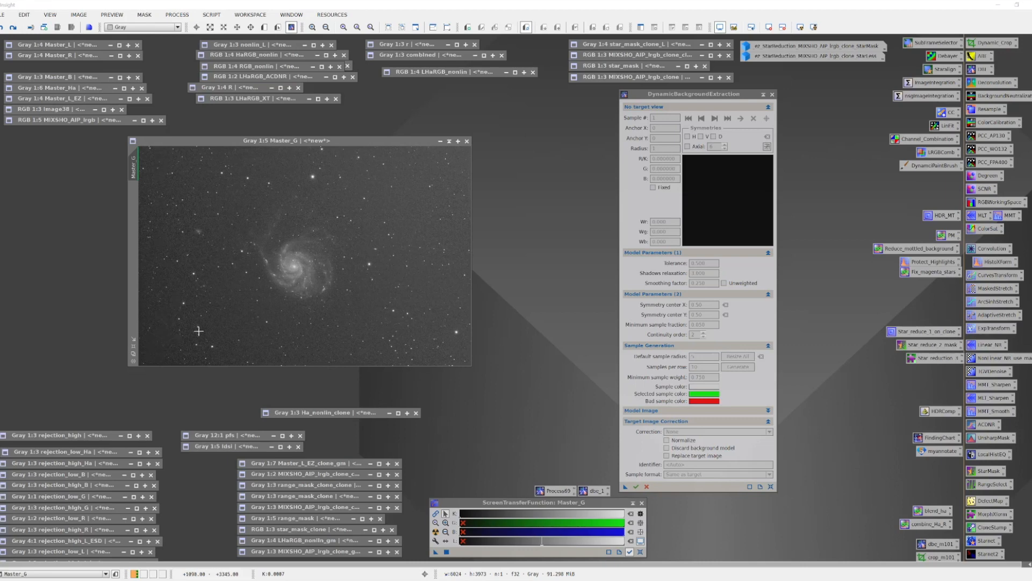
pyautogui.moveTo(467, 151)
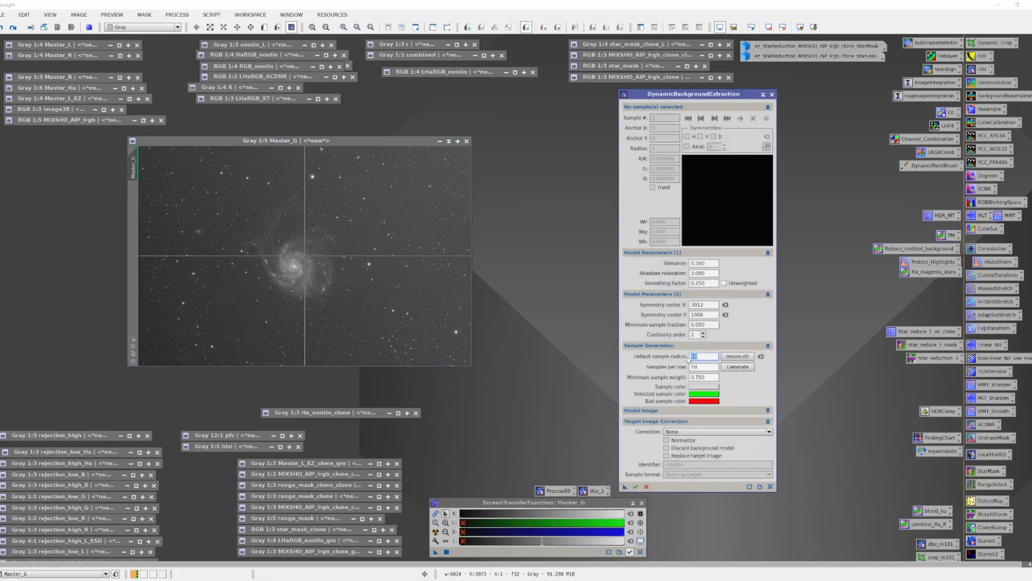
pyautogui.moveTo(704, 377)
pyautogui.write('25')
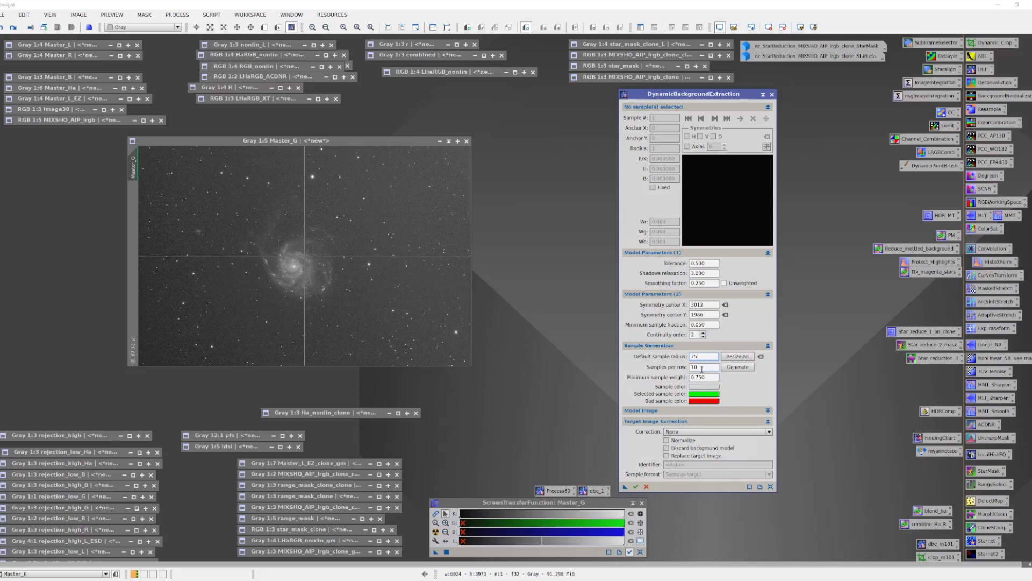
pyautogui.moveTo(701, 369)
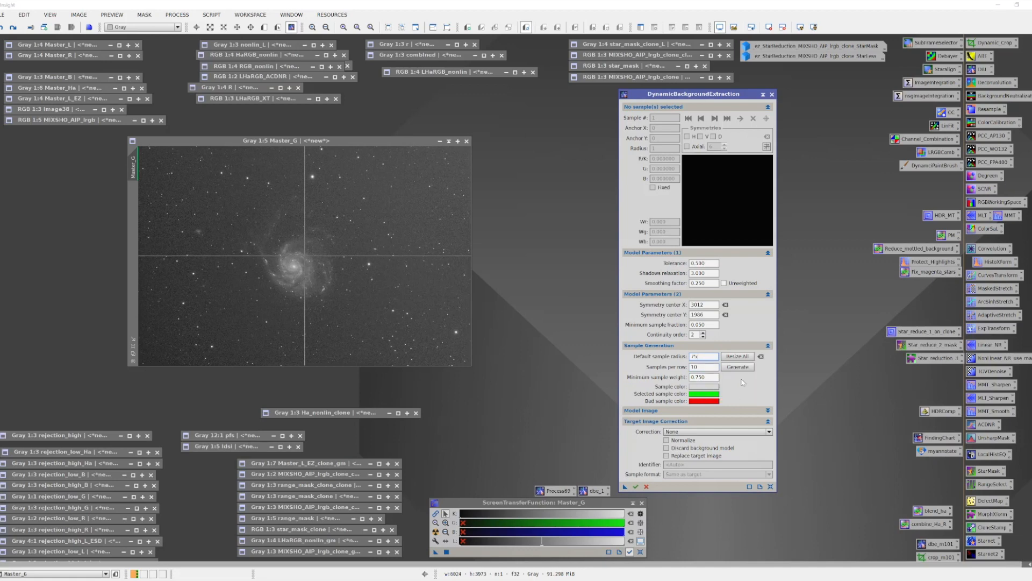
# Step: Generate background samples on Master_G using the 75-pixel default radius
pyautogui.click(737, 366)
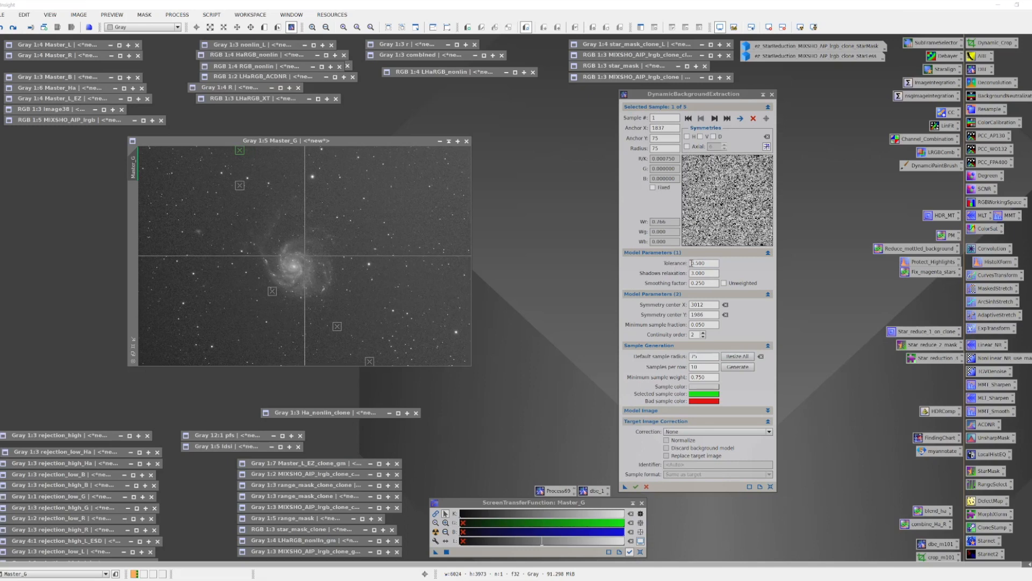
# Step: Change Tolerance to 1 and regenerate, giving 52 background samples on Master_G
pyautogui.tripleClick(703, 263)
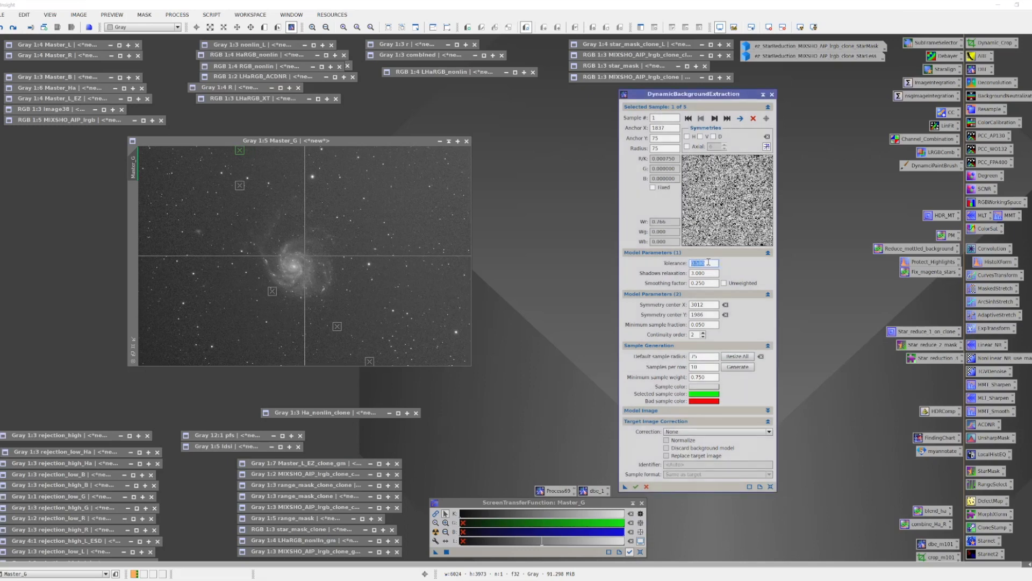
pyautogui.moveTo(707, 263)
pyautogui.write('1')
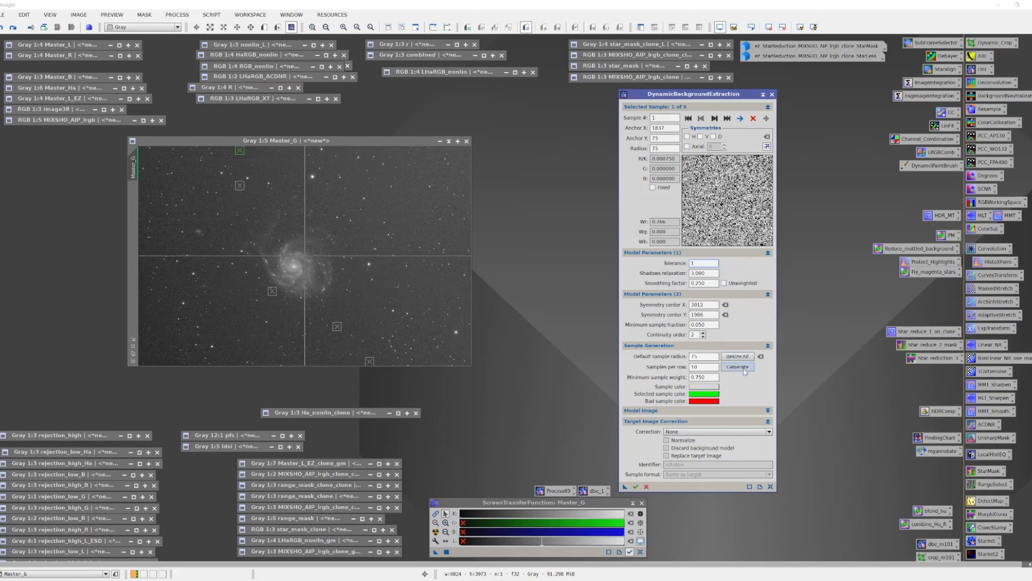
pyautogui.click(737, 366)
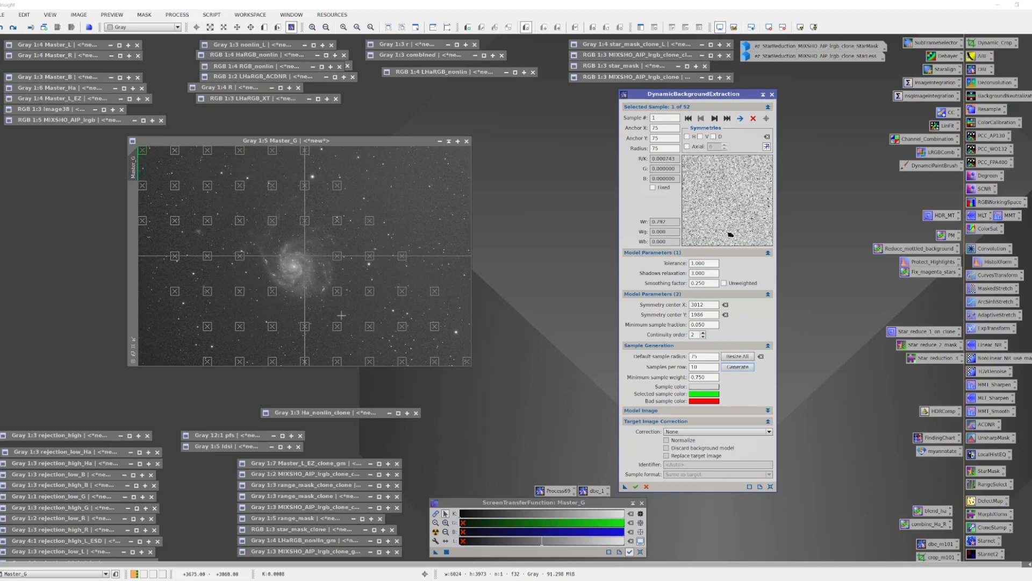
pyautogui.moveTo(434, 171)
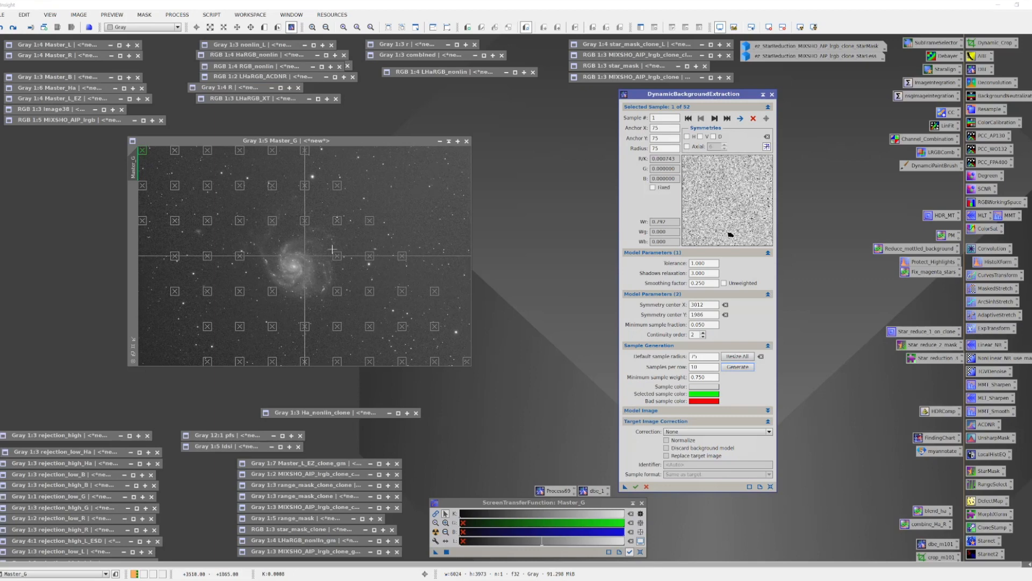
pyautogui.moveTo(425, 185)
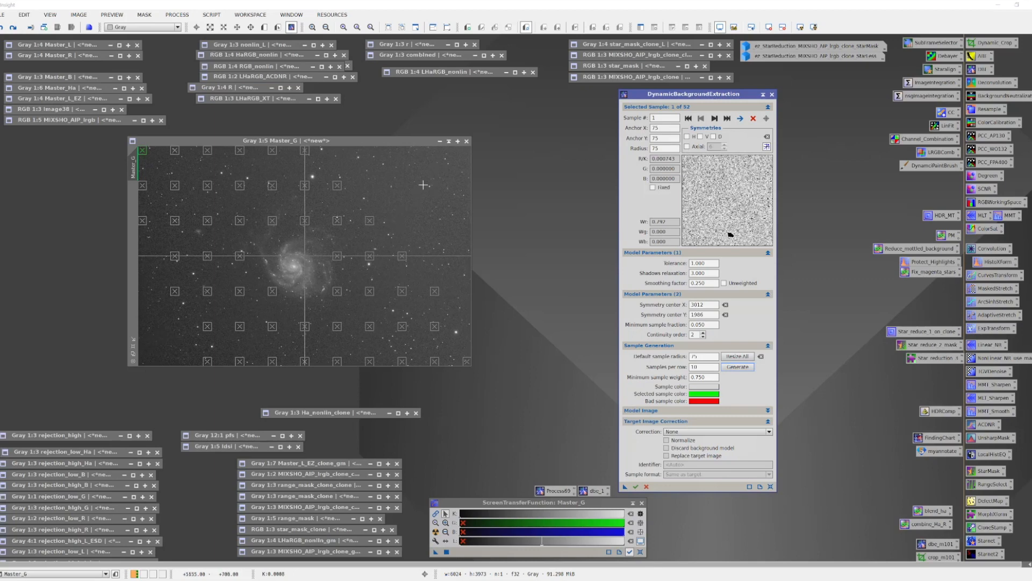
pyautogui.moveTo(425, 175)
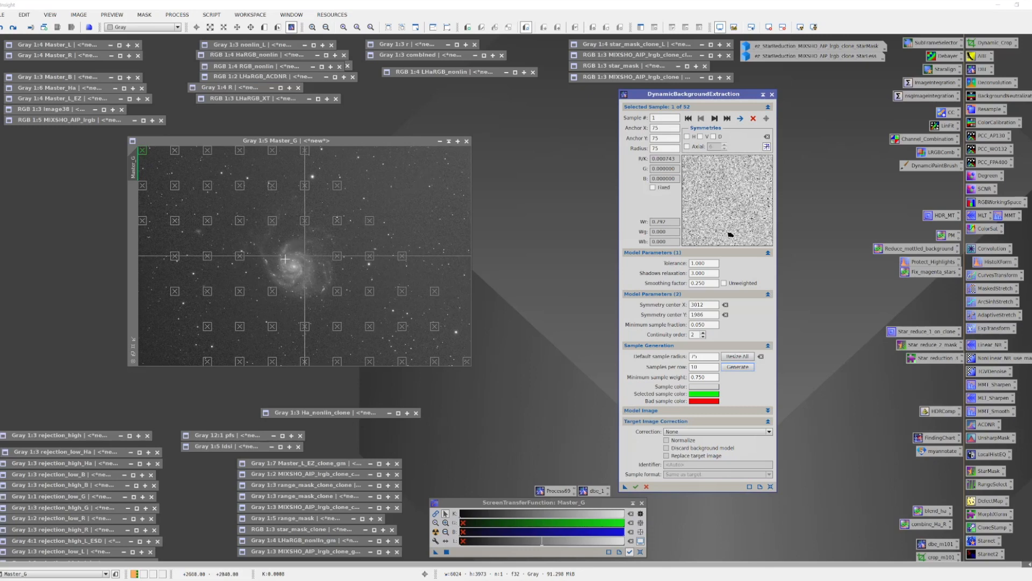
pyautogui.moveTo(443, 194)
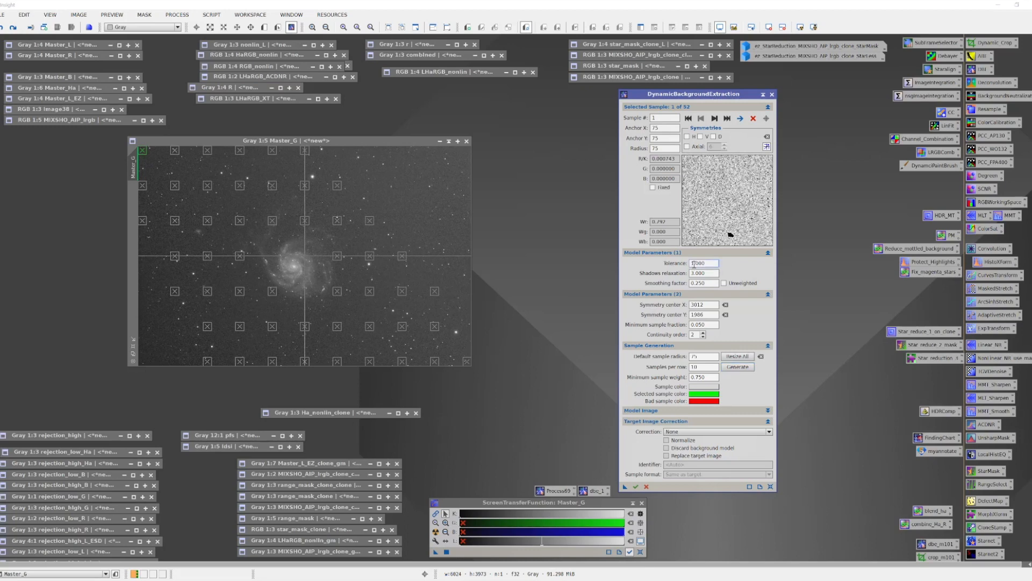
pyautogui.moveTo(702, 263)
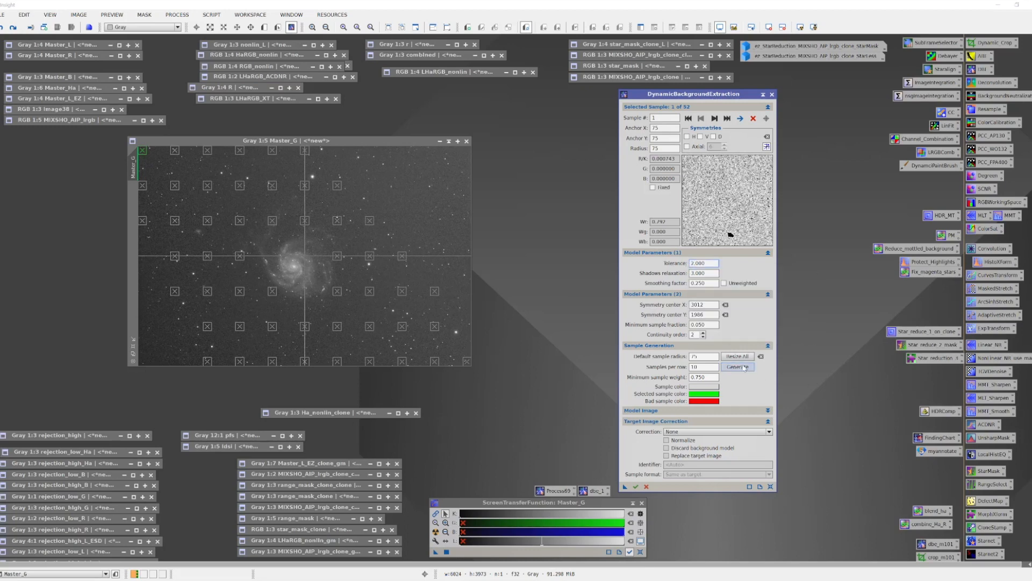
# Step: Regenerate the sample grid at tolerance 2, producing 73 samples on Master_G
pyautogui.click(736, 367)
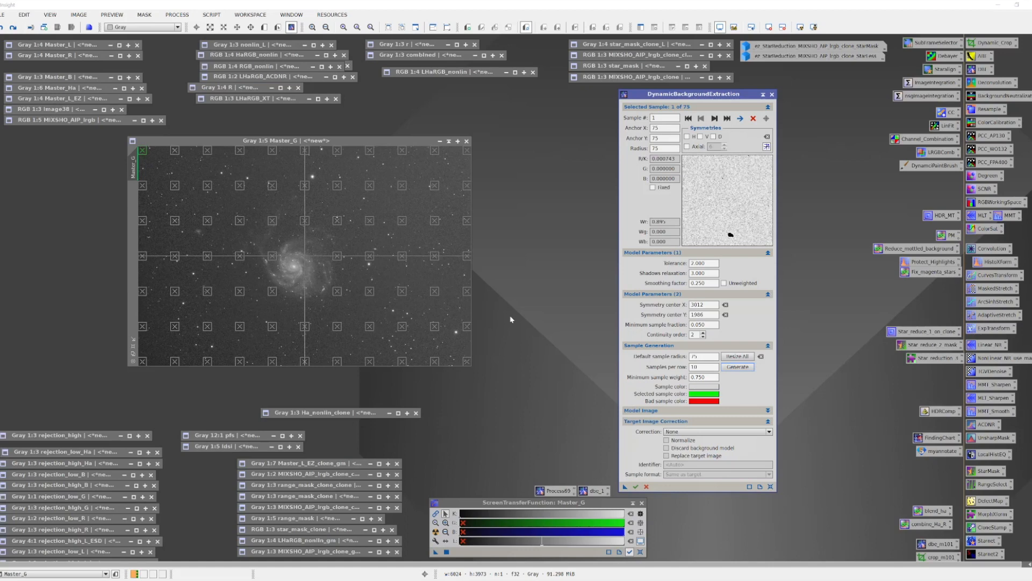
pyautogui.moveTo(607, 436)
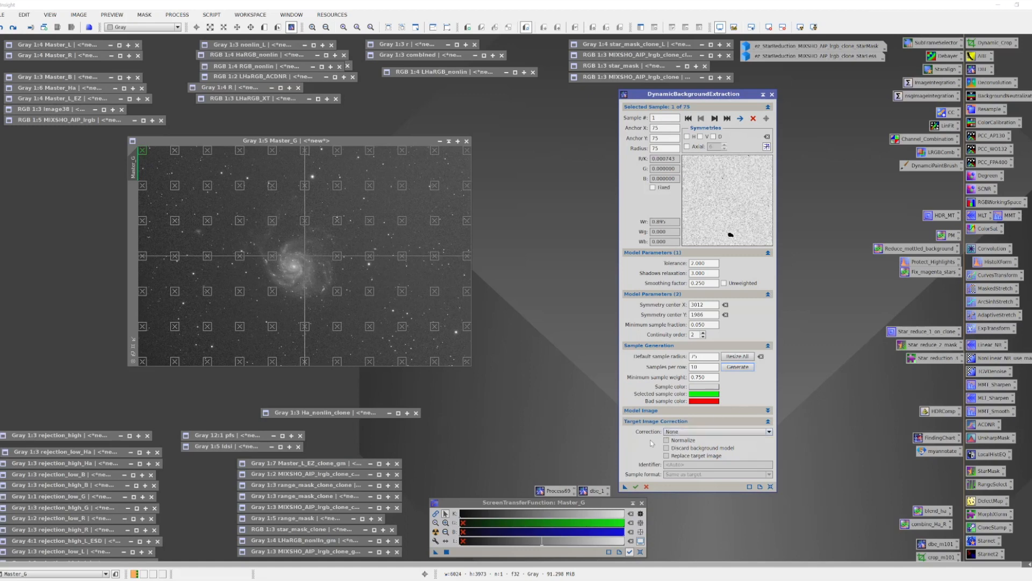
pyautogui.moveTo(636, 487)
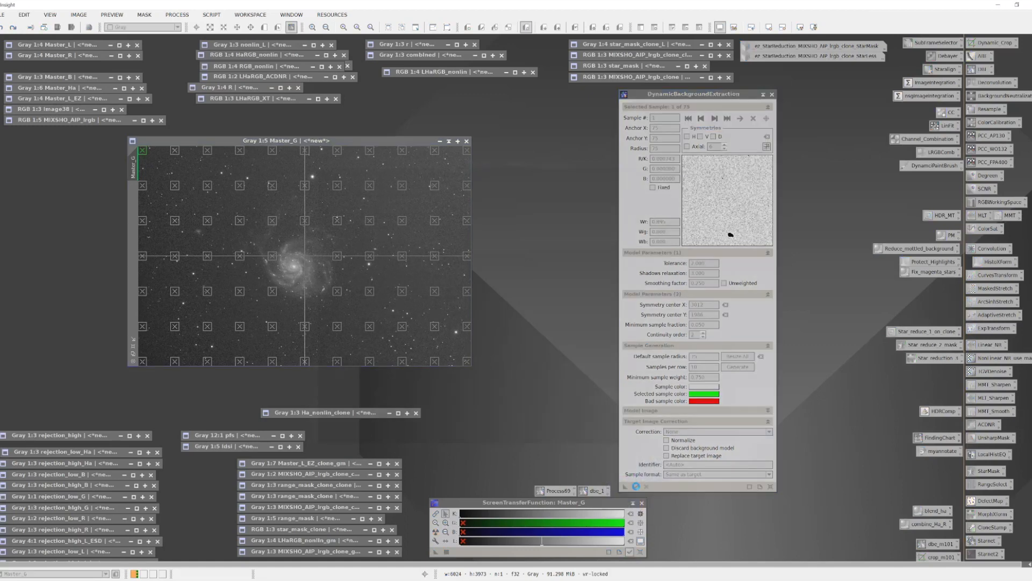
# Step: Build the Master_G_background model from 73 samples and view it with smooth display
pyautogui.click(737, 367)
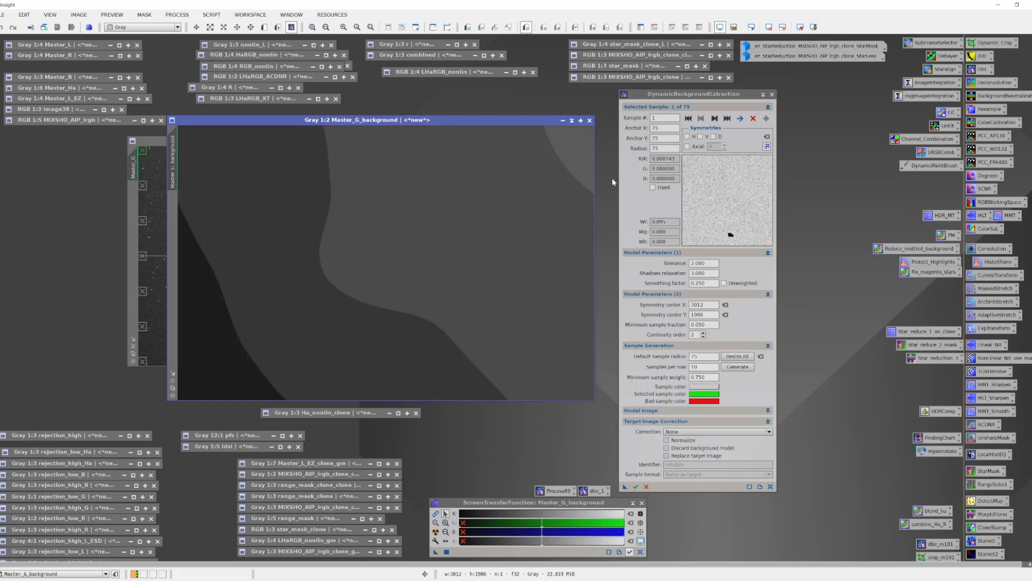
pyautogui.moveTo(559, 202)
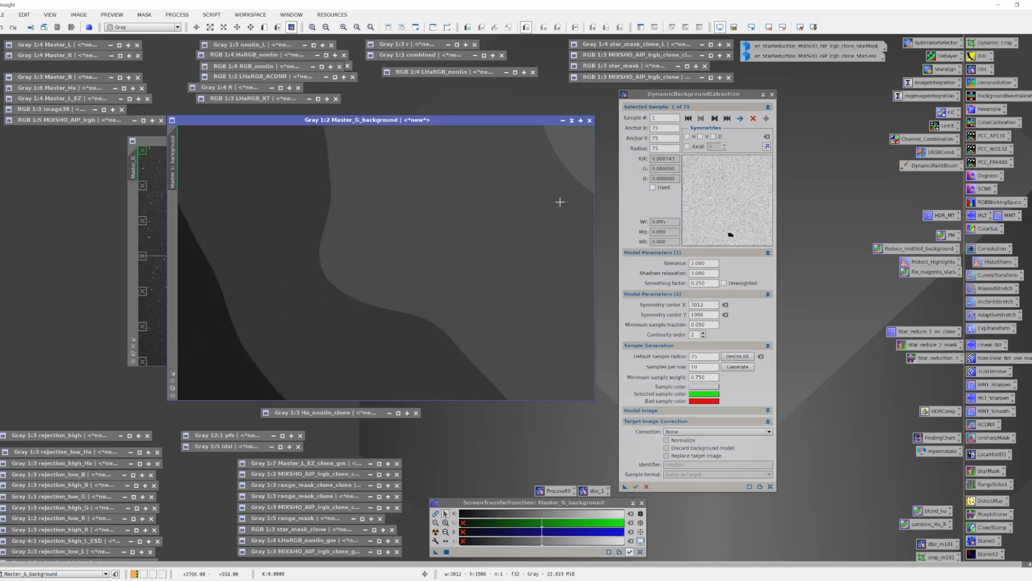
pyautogui.moveTo(534, 188)
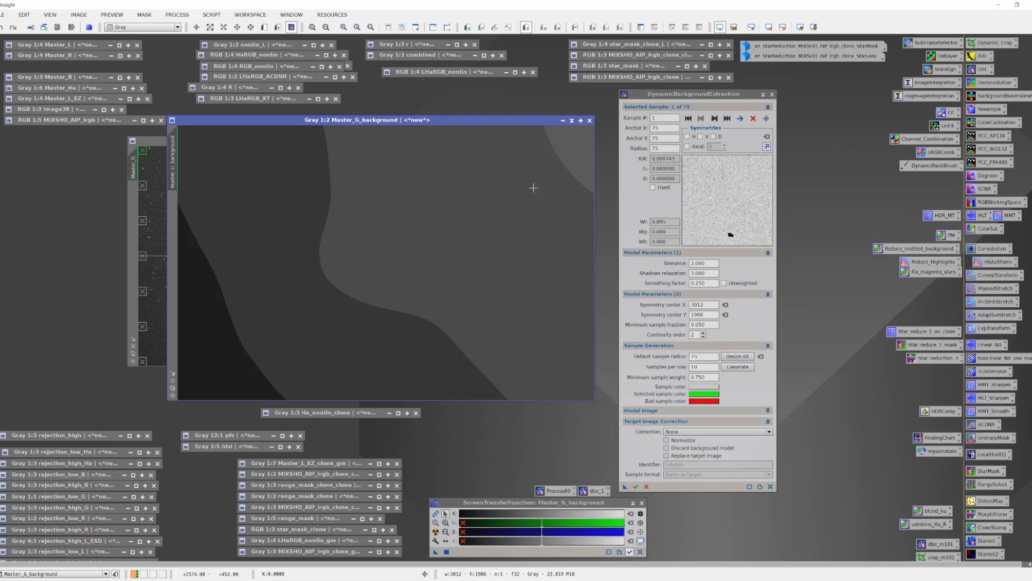
pyautogui.moveTo(465, 232)
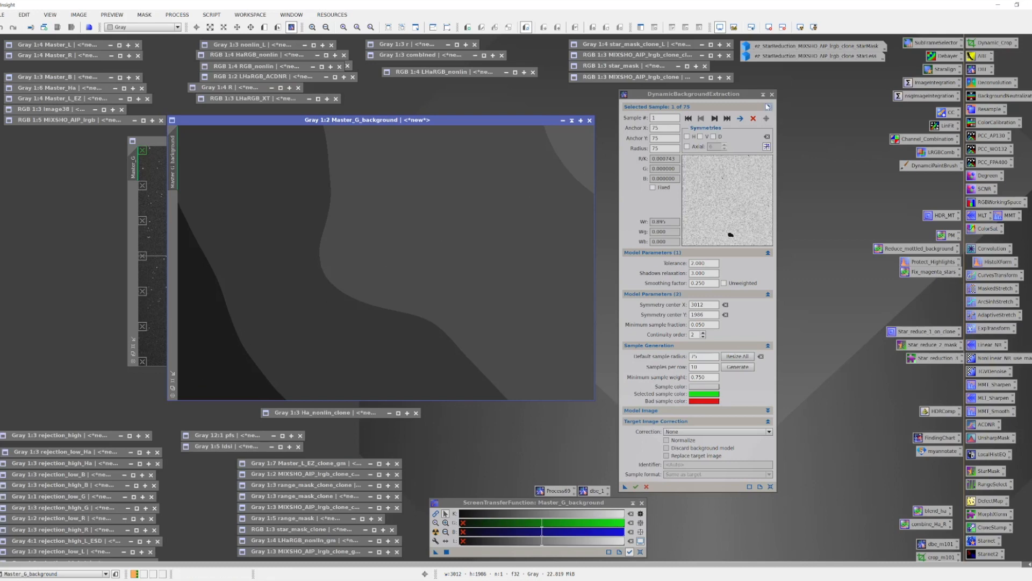
pyautogui.moveTo(734, 27)
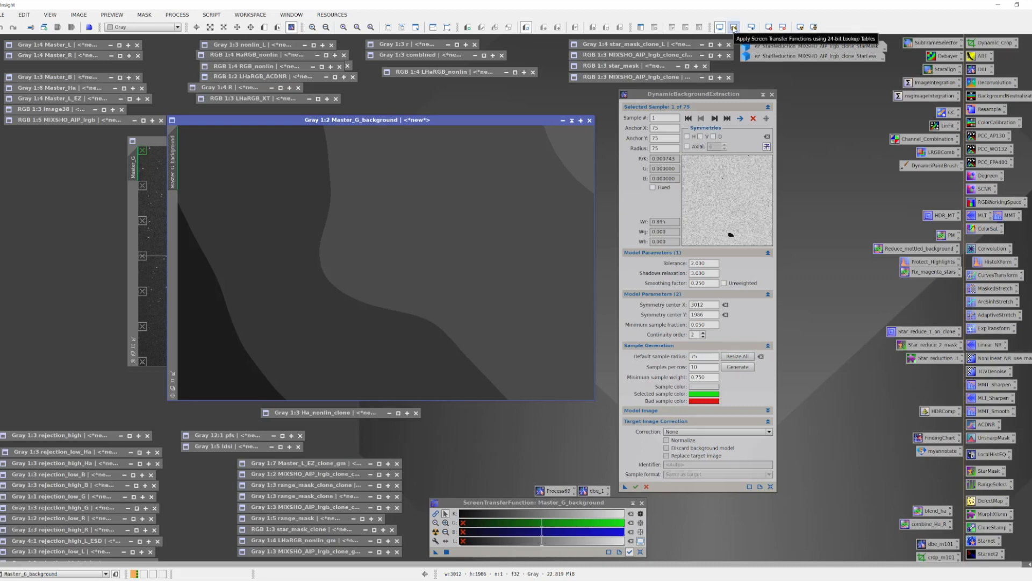
pyautogui.click(733, 27)
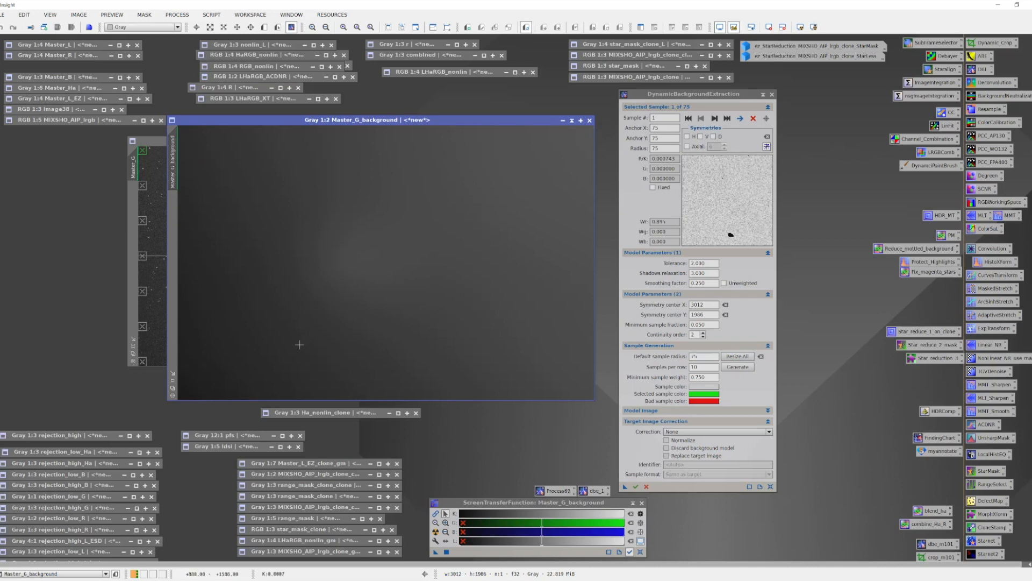
pyautogui.moveTo(297, 345)
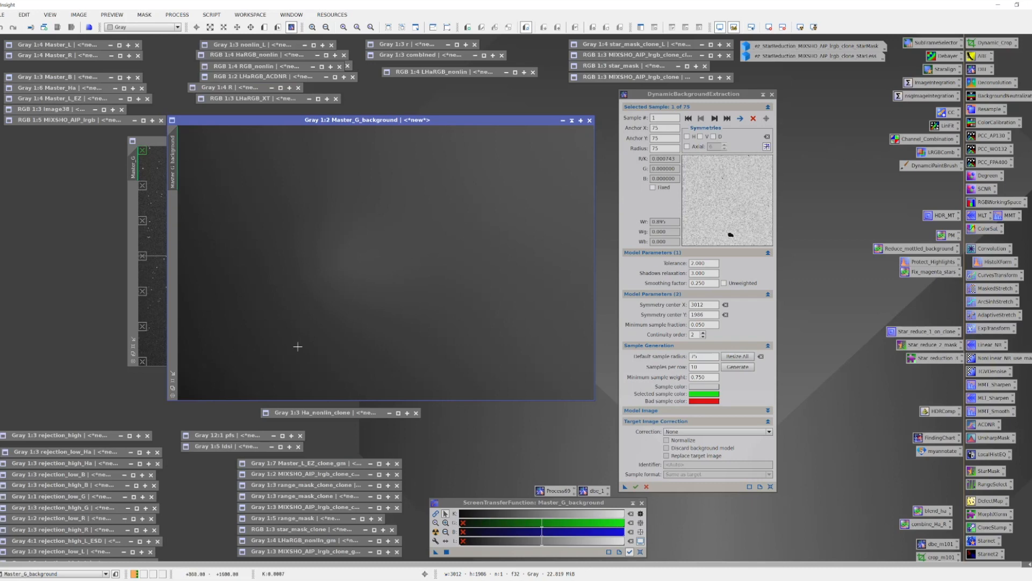
pyautogui.moveTo(425, 197)
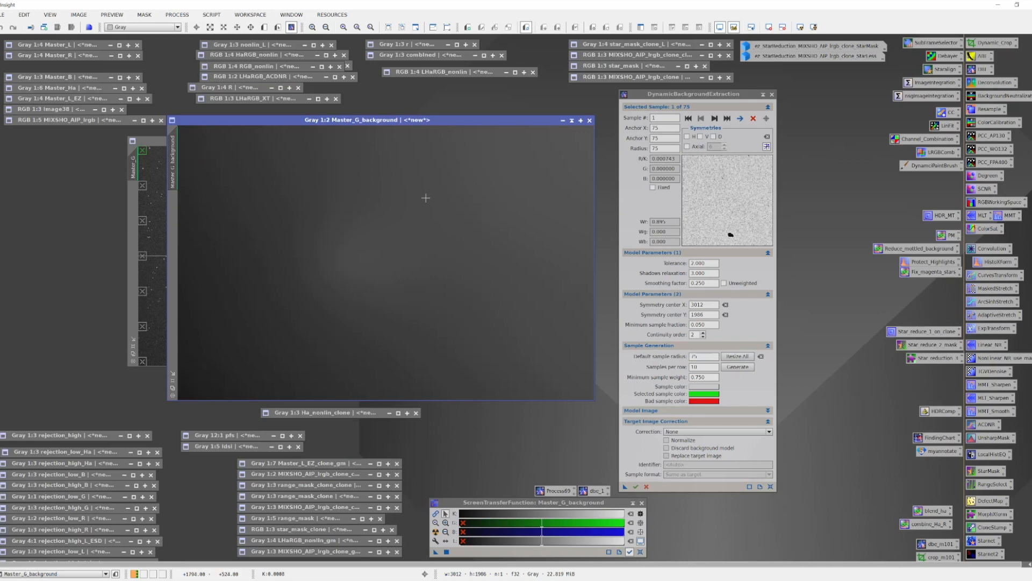
pyautogui.moveTo(305, 194)
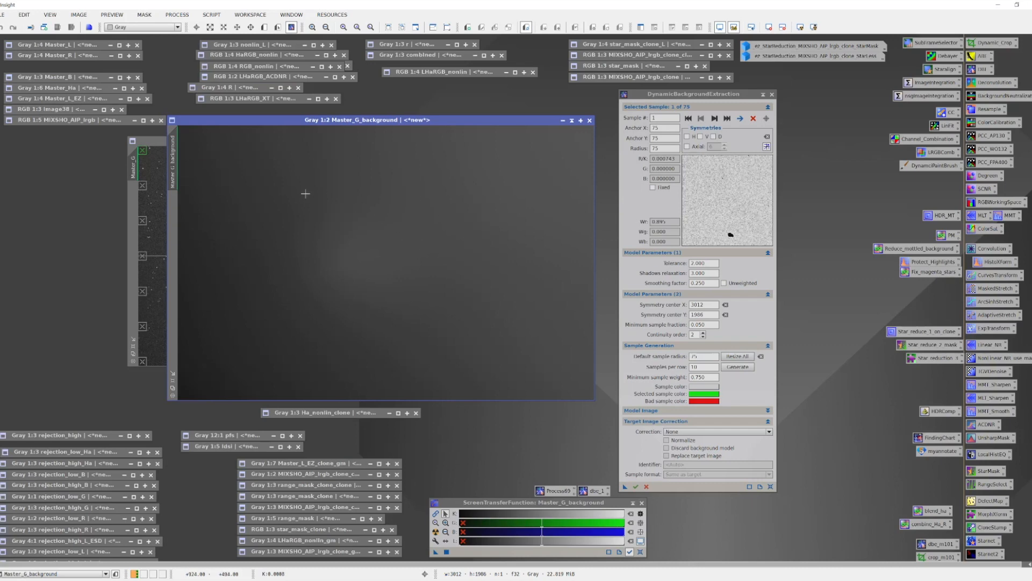
pyautogui.moveTo(324, 323)
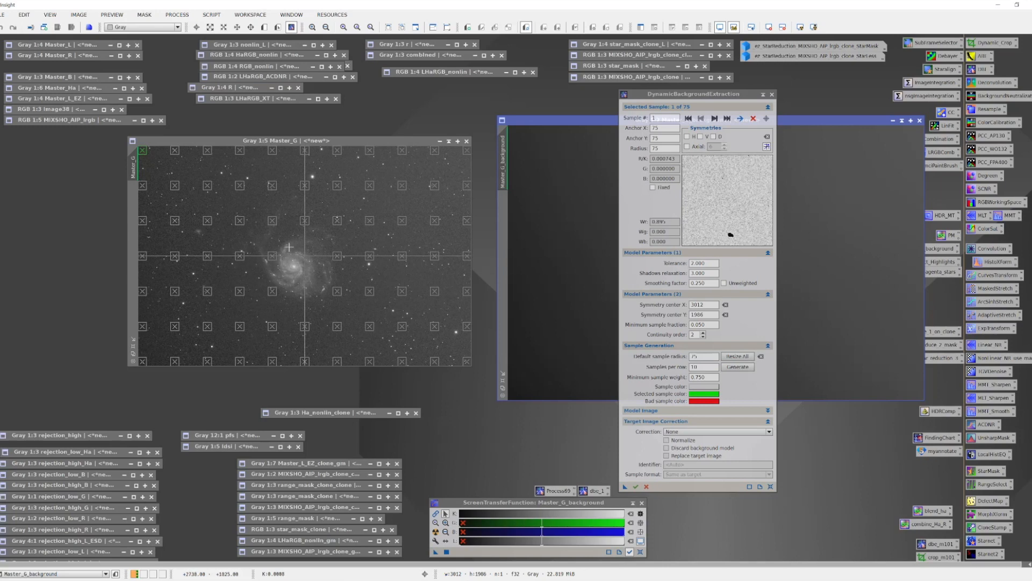
pyautogui.moveTo(328, 273)
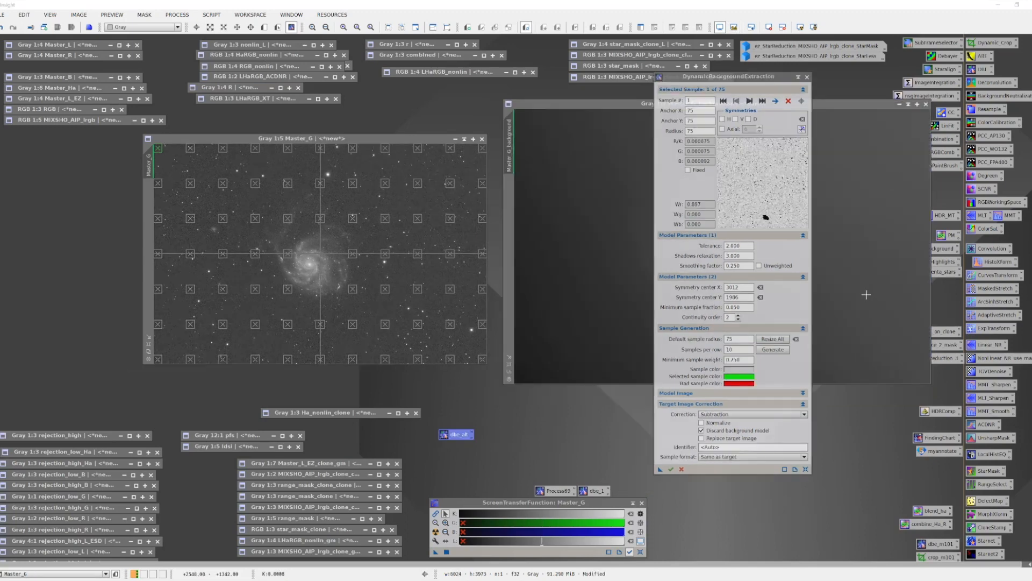
pyautogui.moveTo(625, 267)
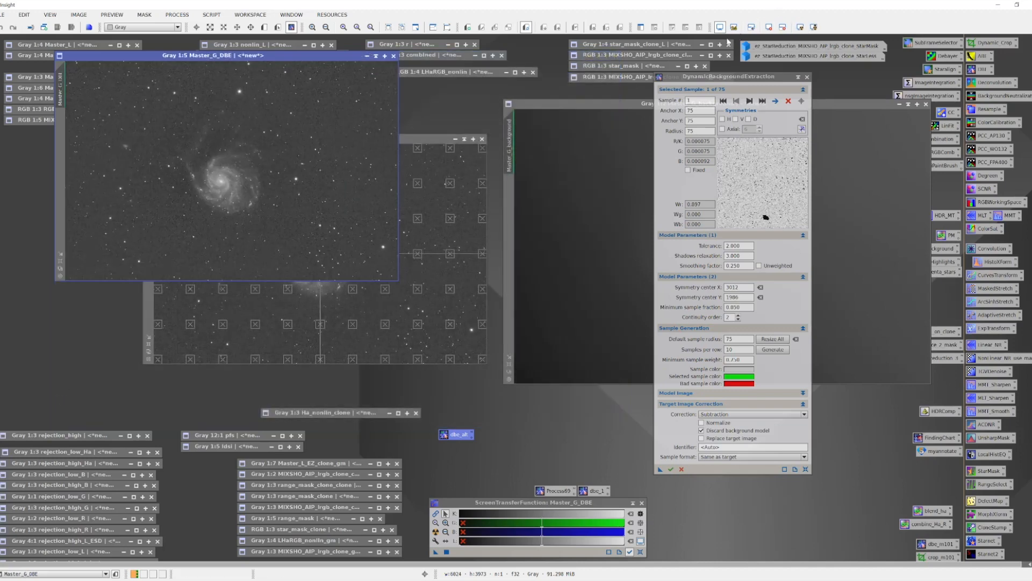
# Step: Move the Master_G_DBE image window lower in the workspace
pyautogui.moveTo(229, 55); pyautogui.dragTo(284, 130)
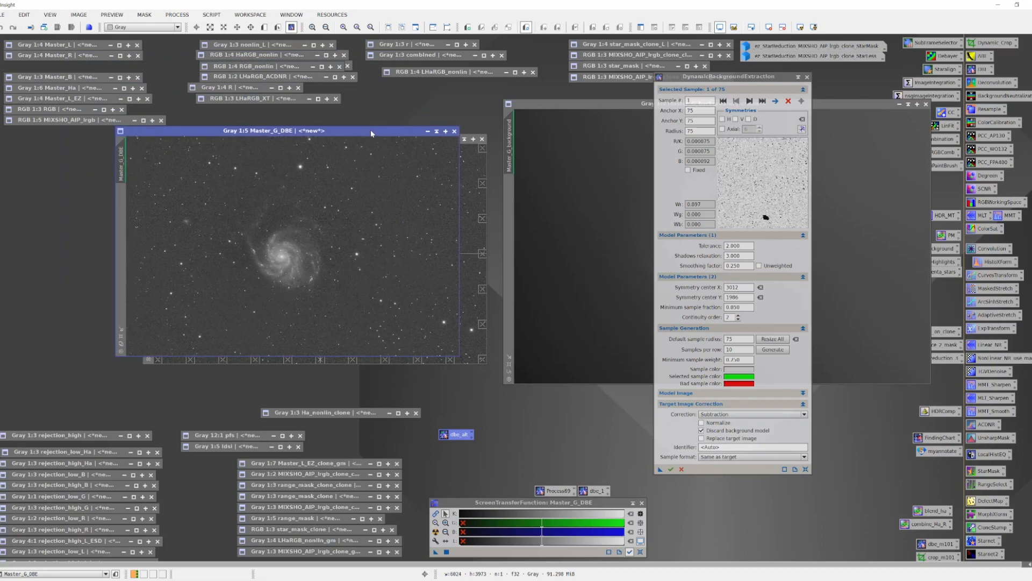
pyautogui.moveTo(284, 229)
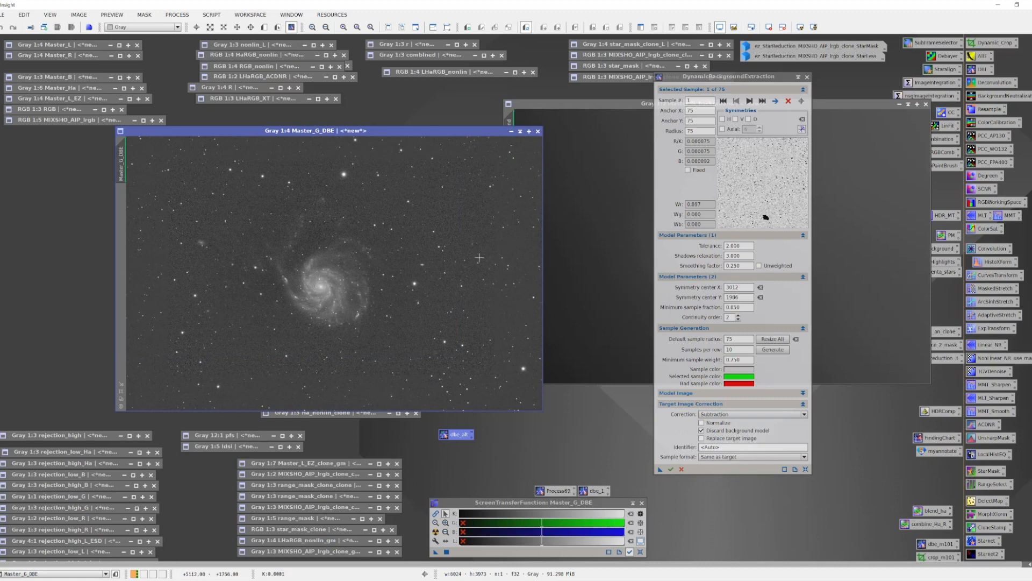
pyautogui.moveTo(145, 372)
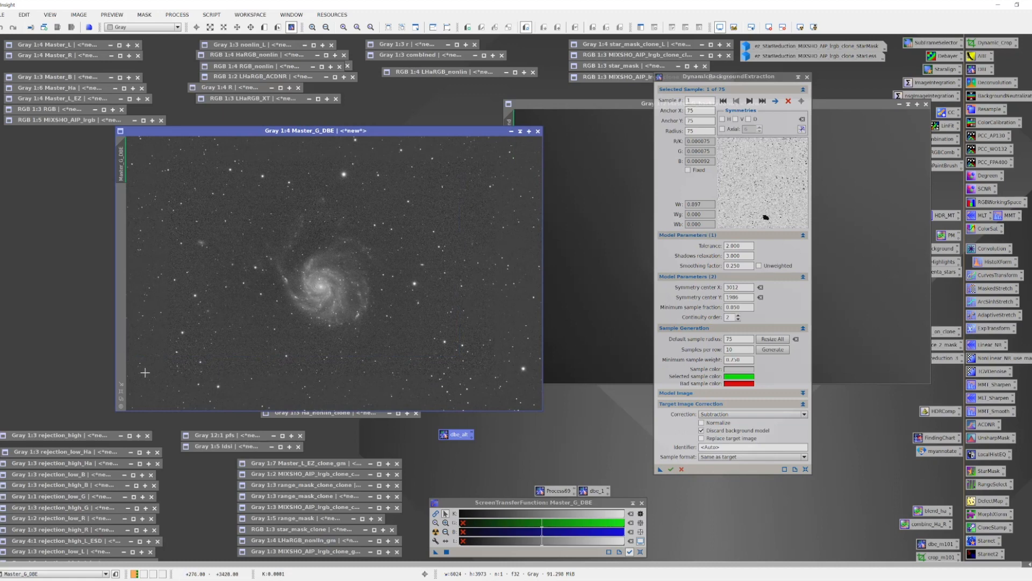
pyautogui.moveTo(282, 237)
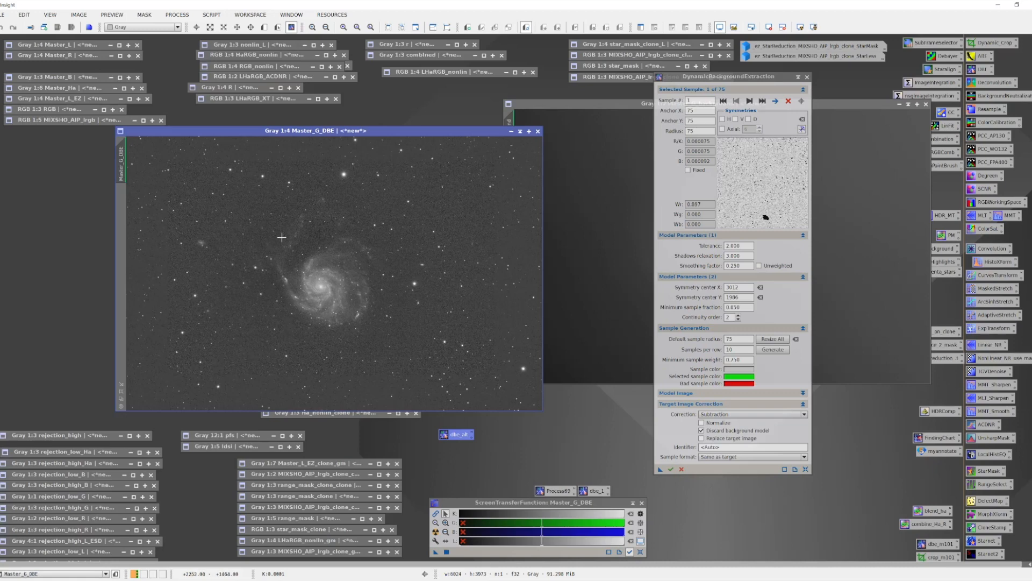
pyautogui.moveTo(316, 240)
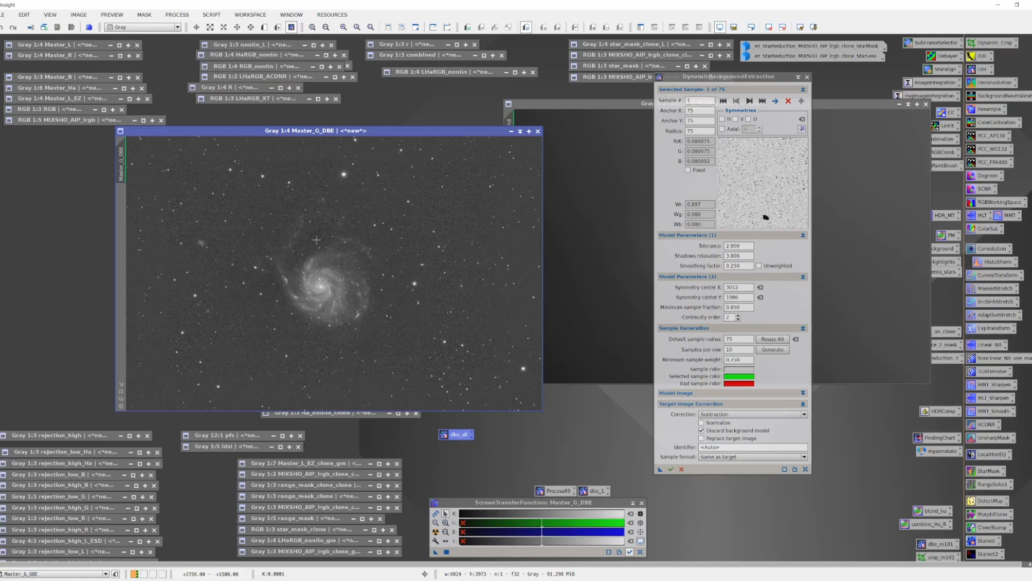
pyautogui.moveTo(316, 160)
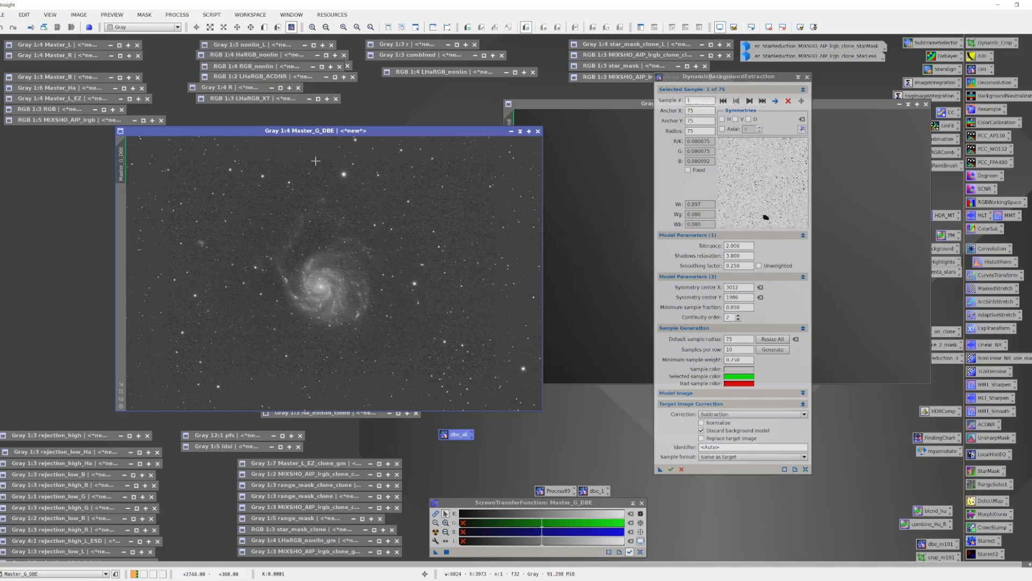
pyautogui.moveTo(355, 329)
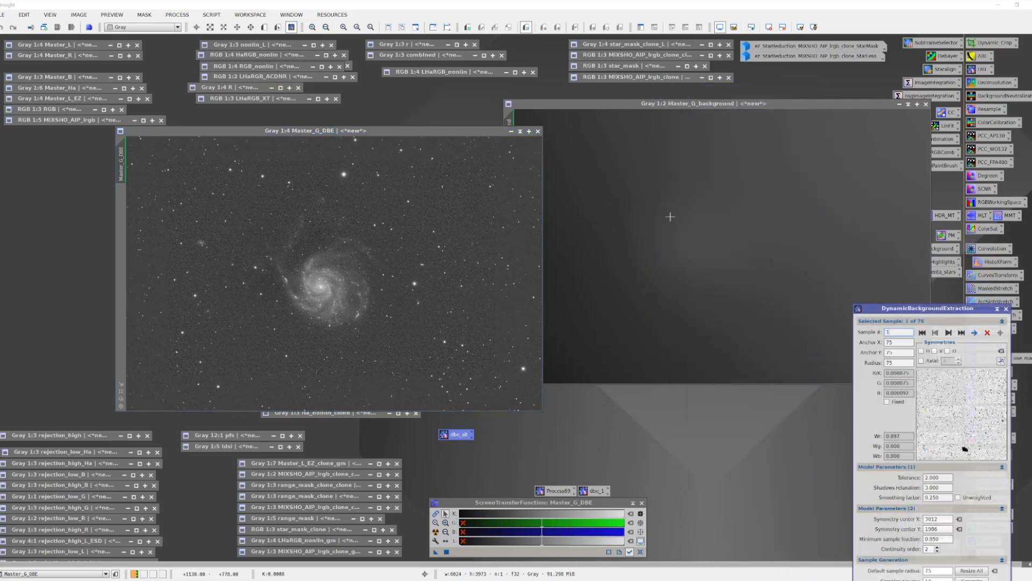
pyautogui.moveTo(354, 274)
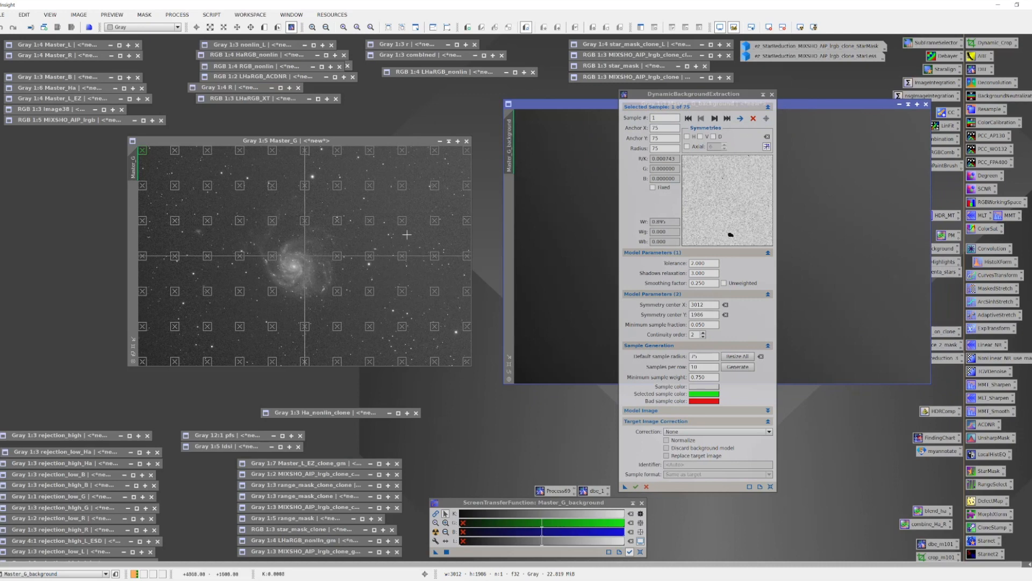
pyautogui.moveTo(439, 214)
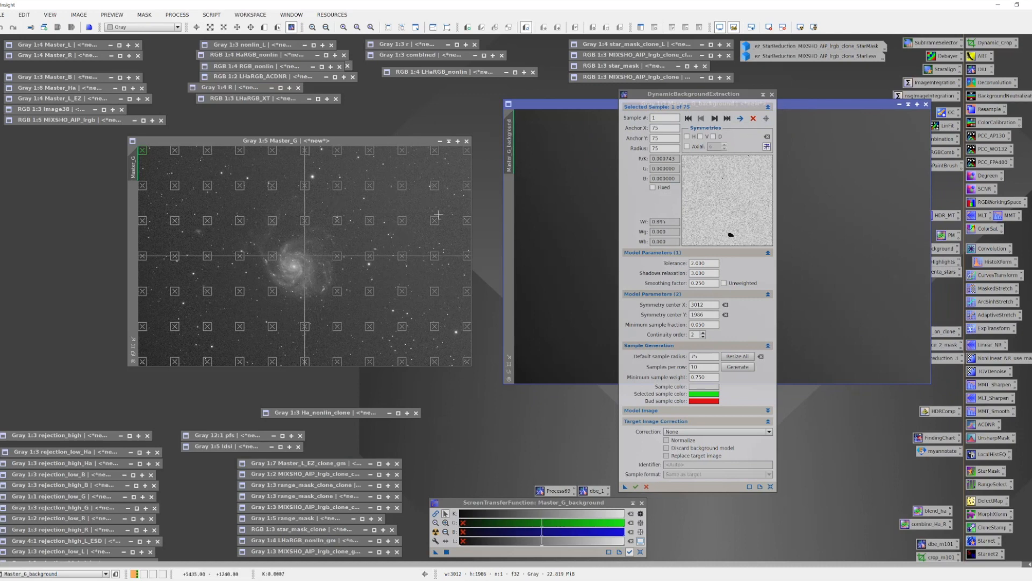
pyautogui.moveTo(411, 233)
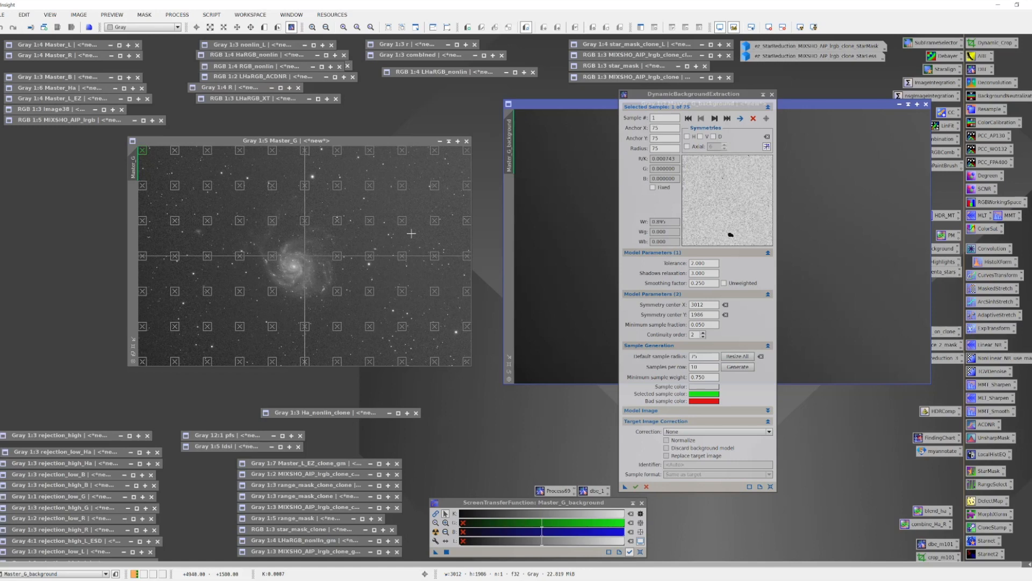
pyautogui.moveTo(406, 231)
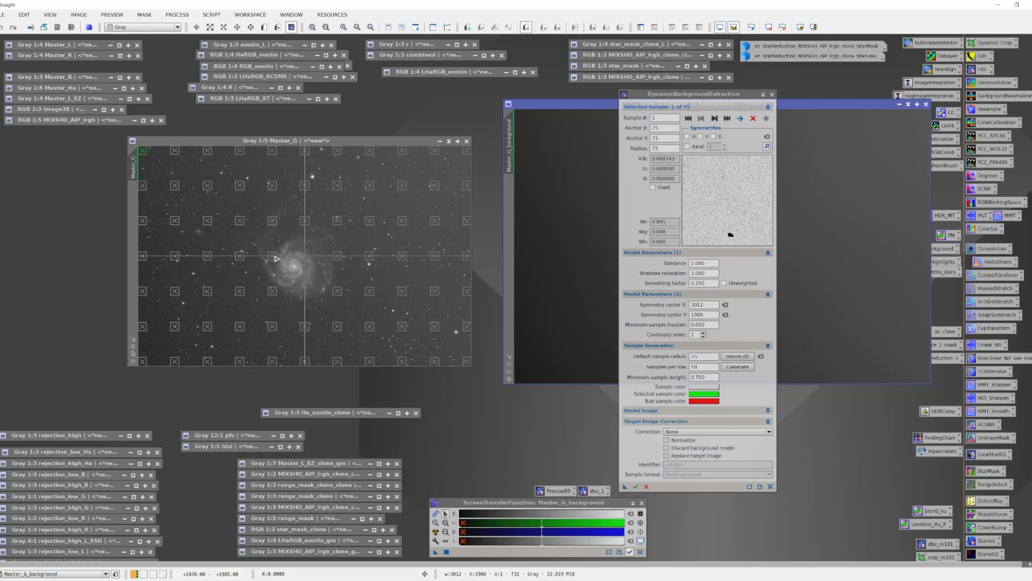
pyautogui.moveTo(306, 263)
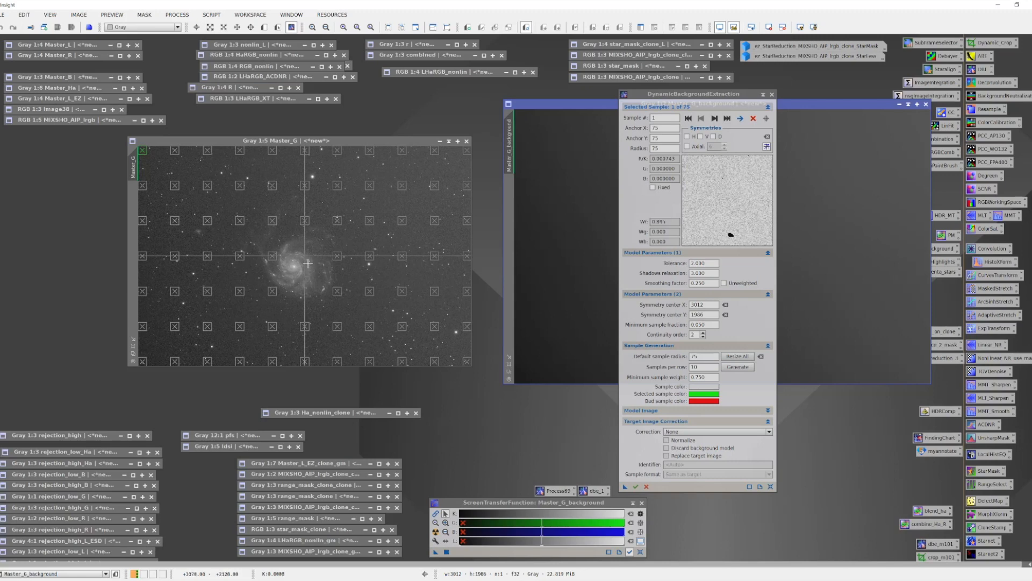
pyautogui.moveTo(364, 236)
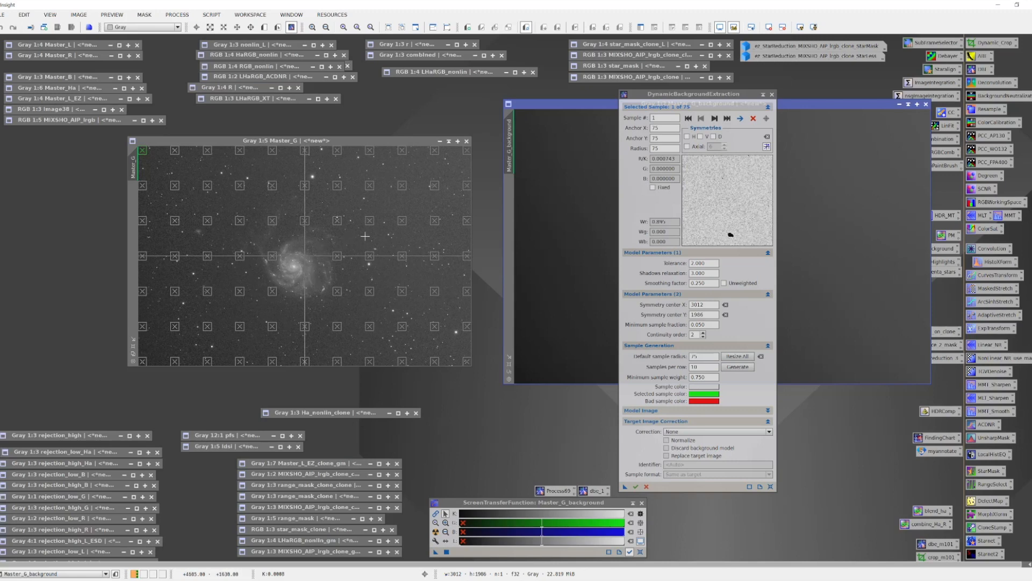
pyautogui.moveTo(243, 191)
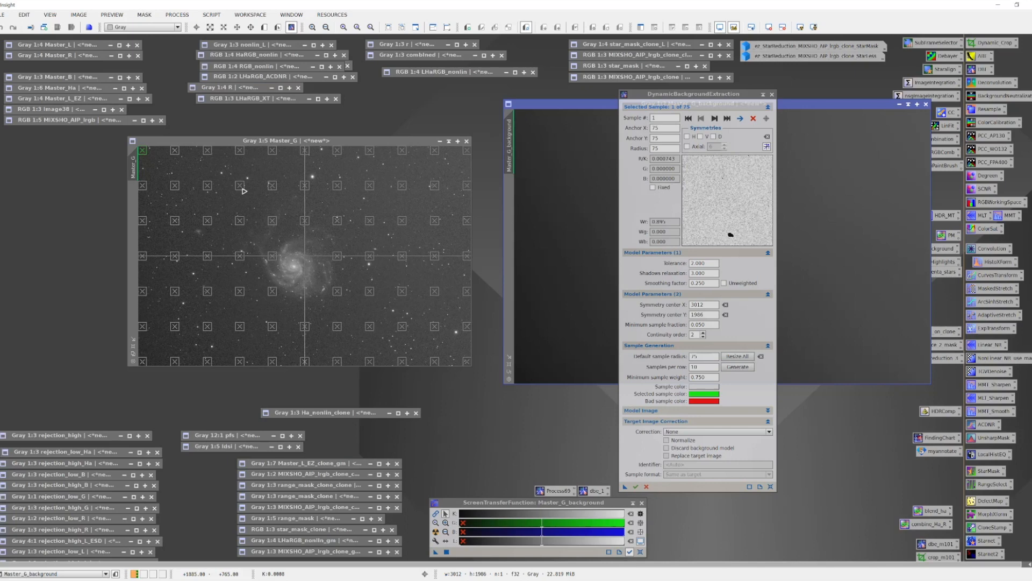
pyautogui.moveTo(265, 263)
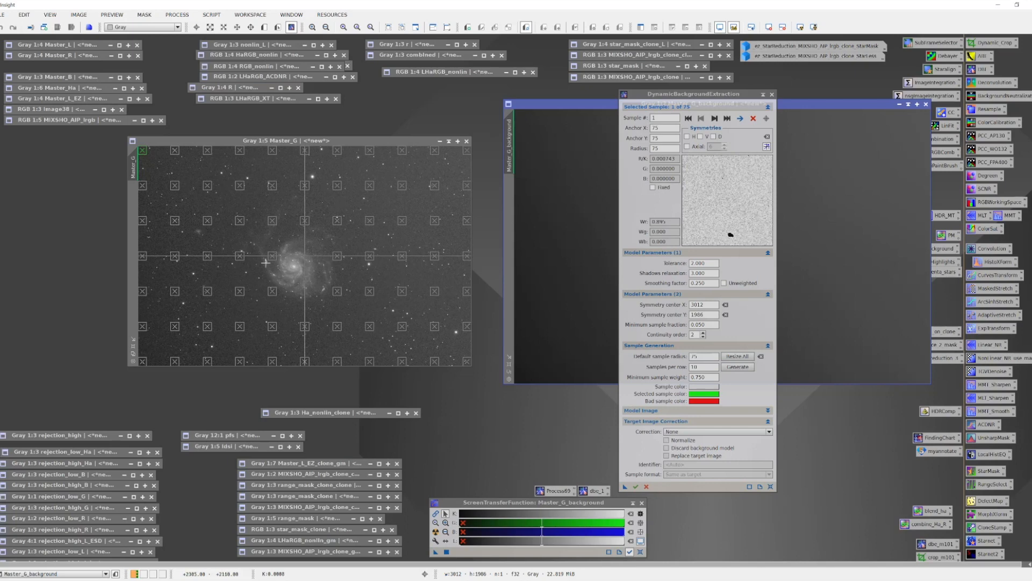
pyautogui.moveTo(362, 203)
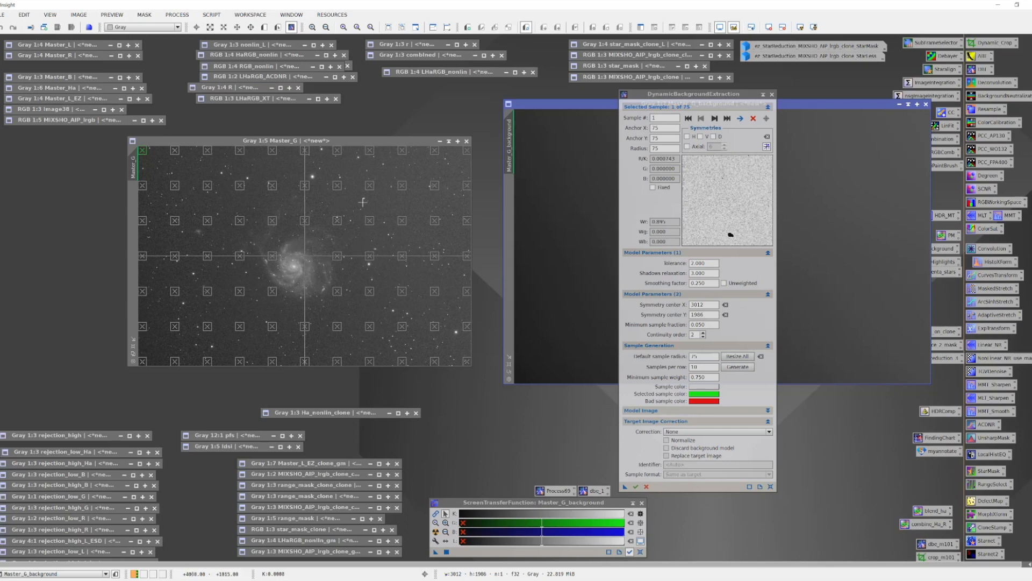
pyautogui.moveTo(342, 274)
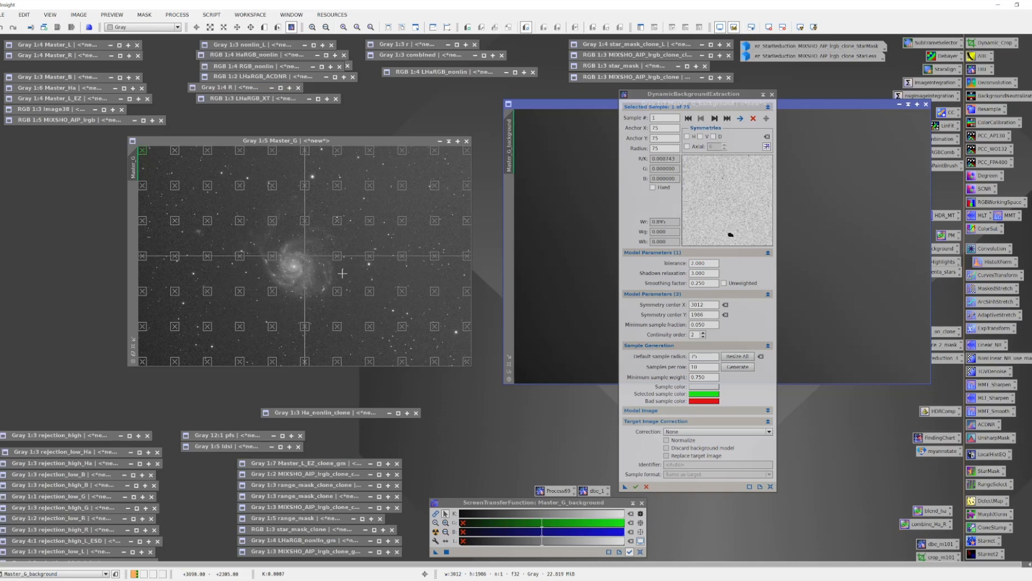
pyautogui.moveTo(273, 258)
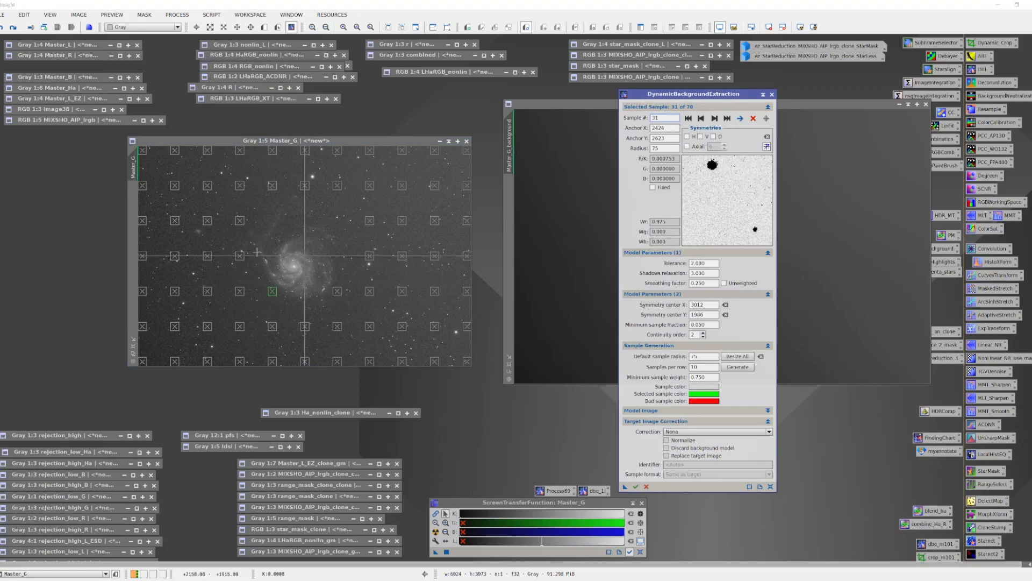
# Step: Delete a star-affected background sample from the Master_G grid
pyautogui.click(700, 118)
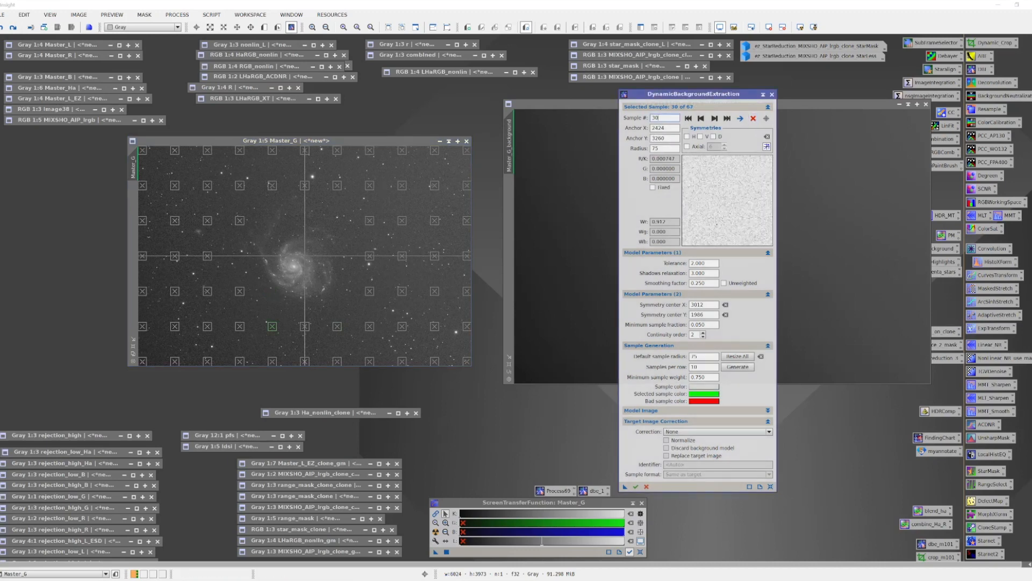
pyautogui.moveTo(340, 171)
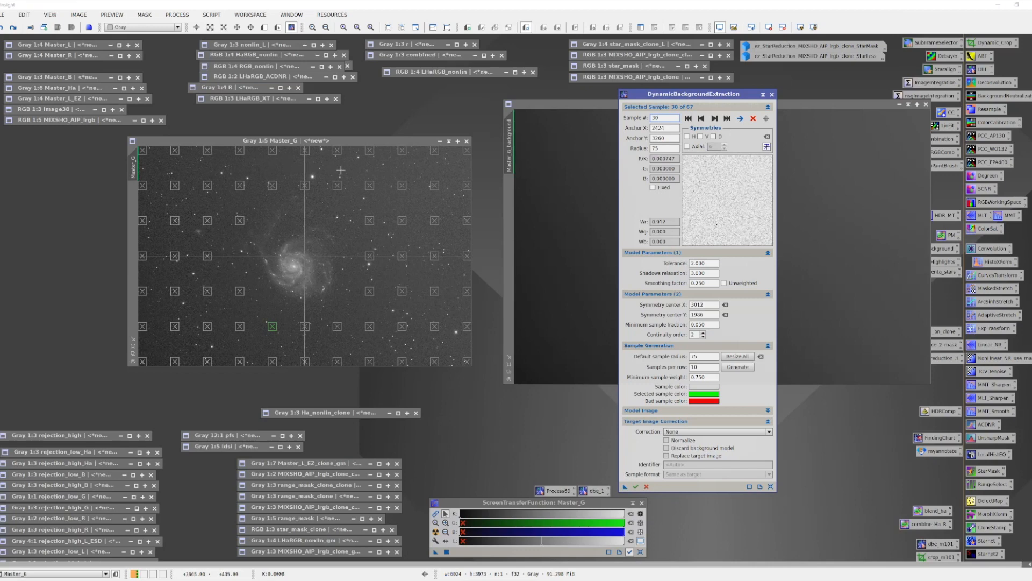
pyautogui.moveTo(398, 195)
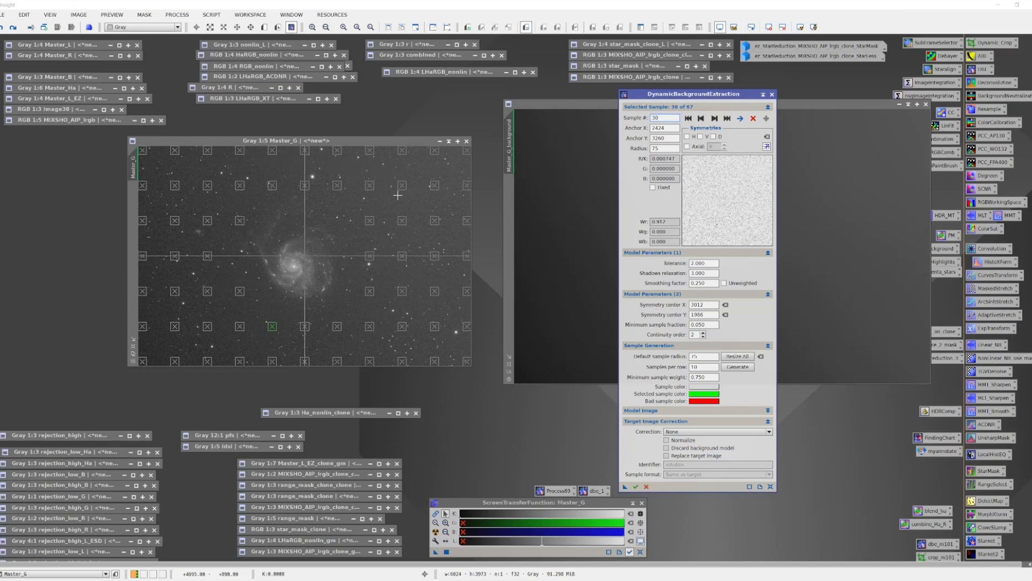
pyautogui.moveTo(273, 191)
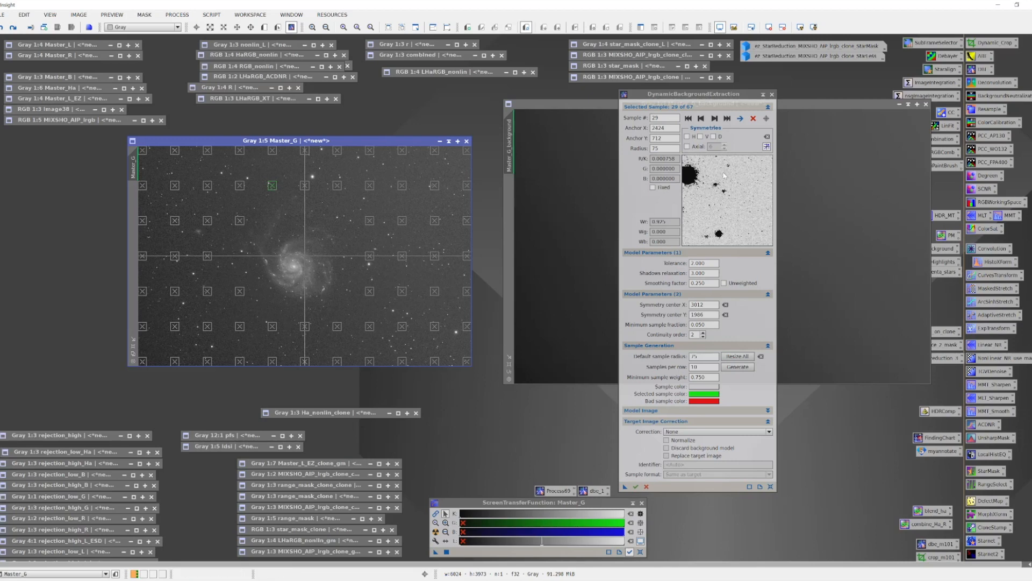
pyautogui.moveTo(723, 236)
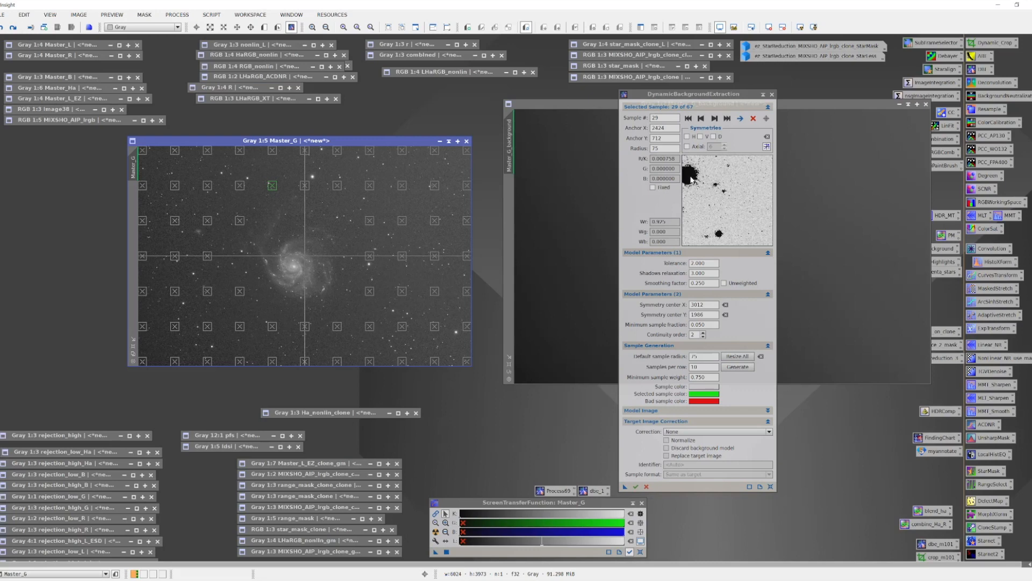
pyautogui.moveTo(692, 183)
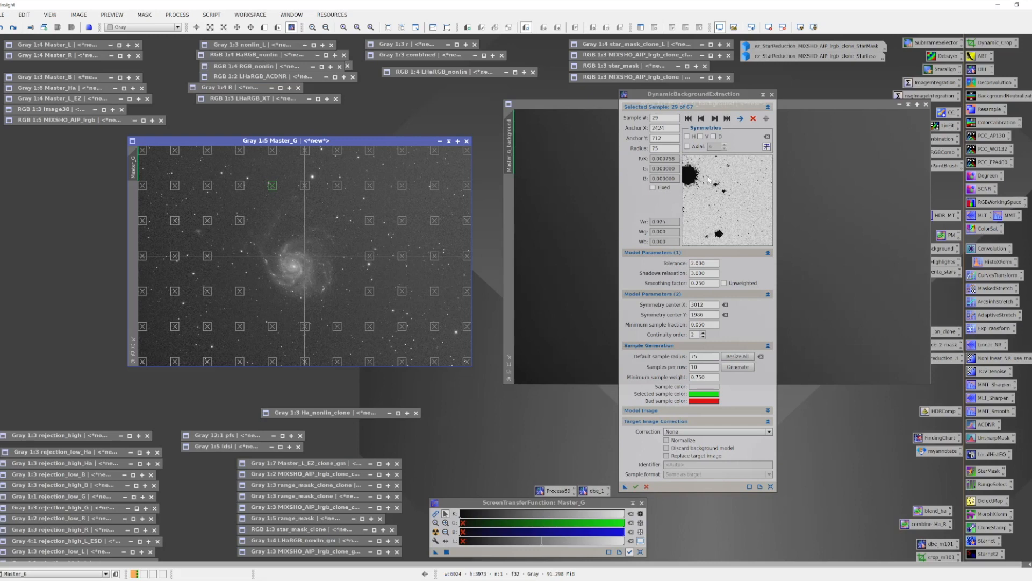
pyautogui.moveTo(378, 190)
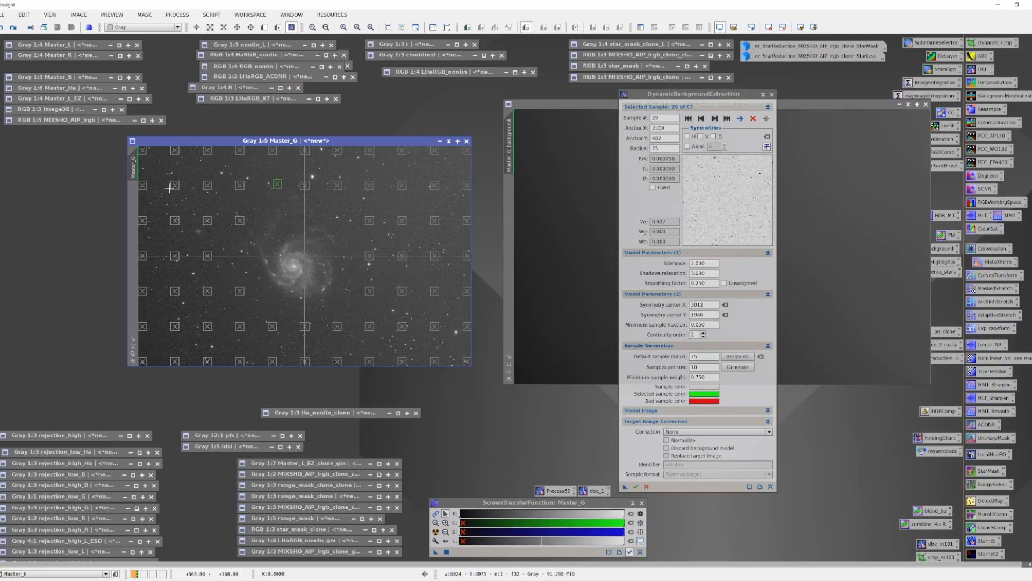
pyautogui.moveTo(178, 225)
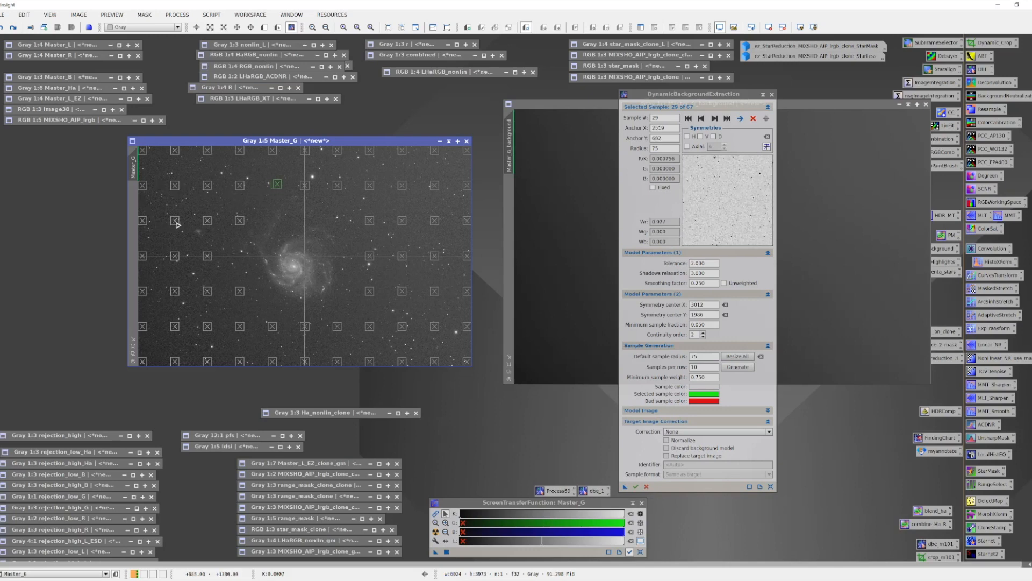
pyautogui.click(173, 223)
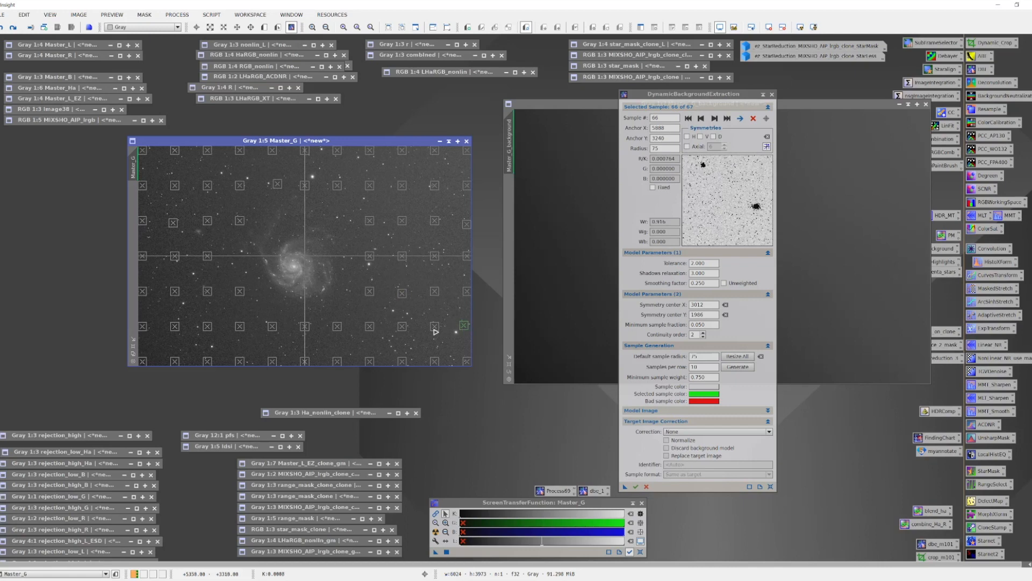
pyautogui.click(428, 328)
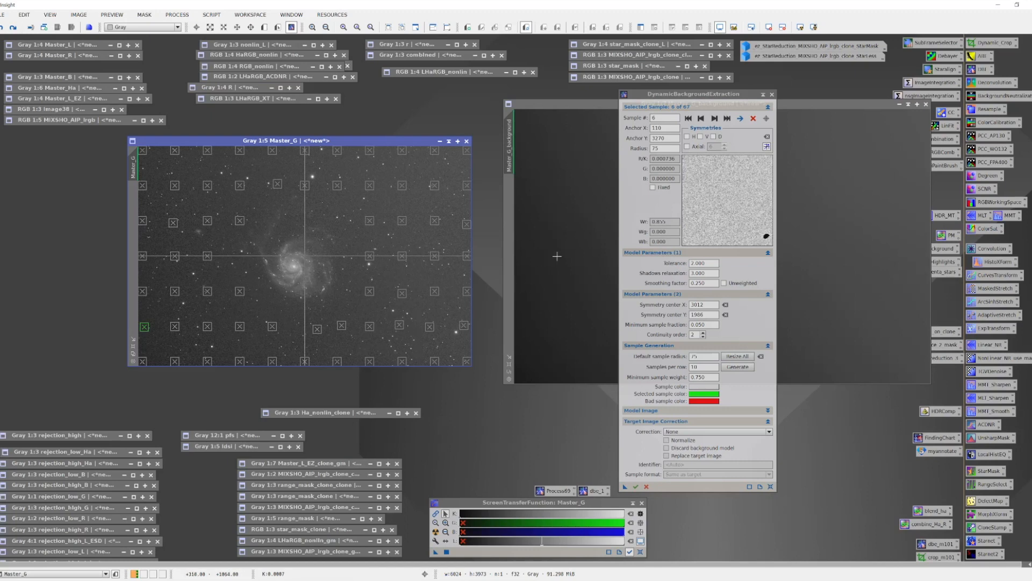
pyautogui.moveTo(478, 232)
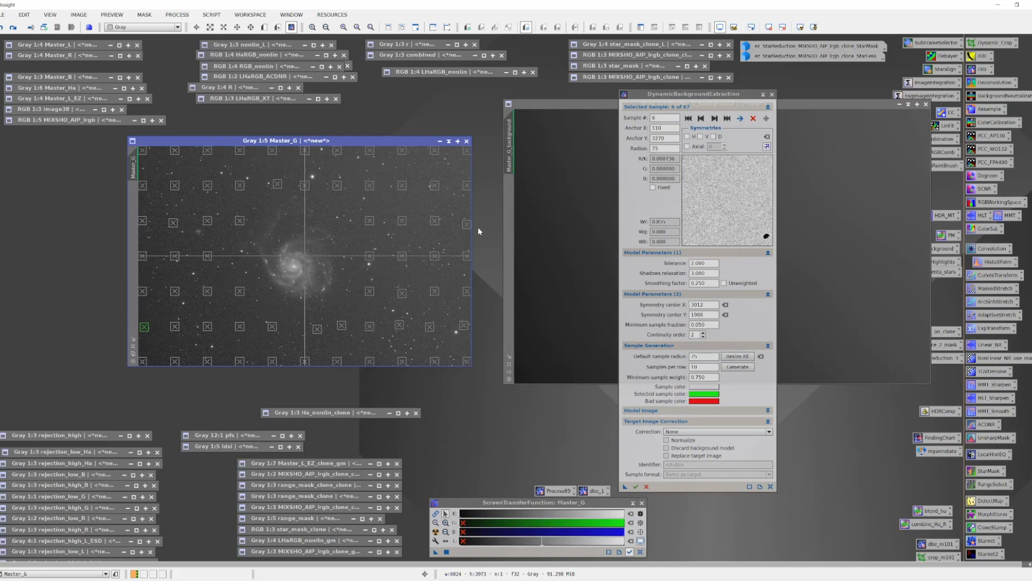
pyautogui.moveTo(480, 235)
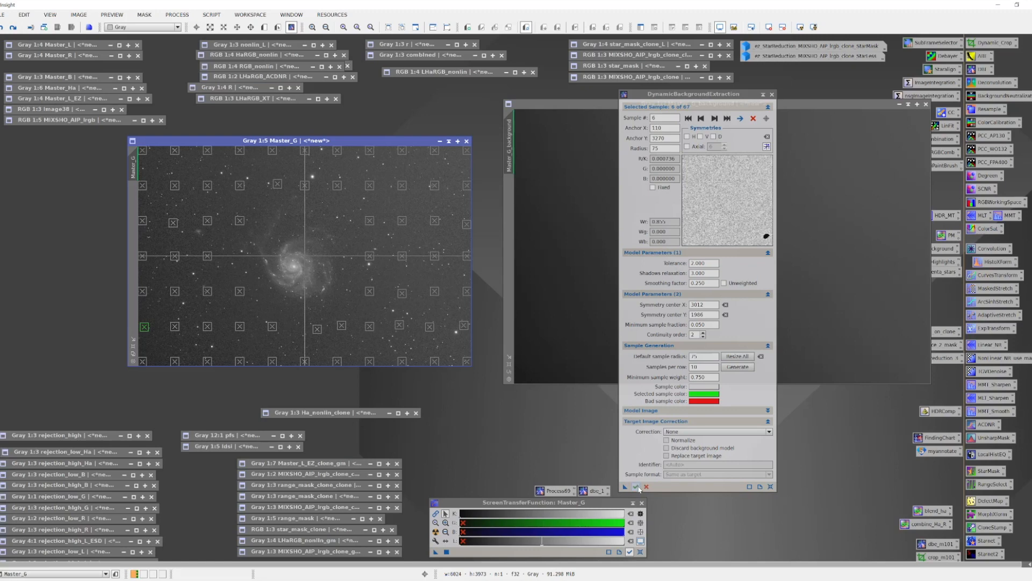
# Step: Execute DBE to create Master_G_background1 from the 67 samples
pyautogui.click(630, 487)
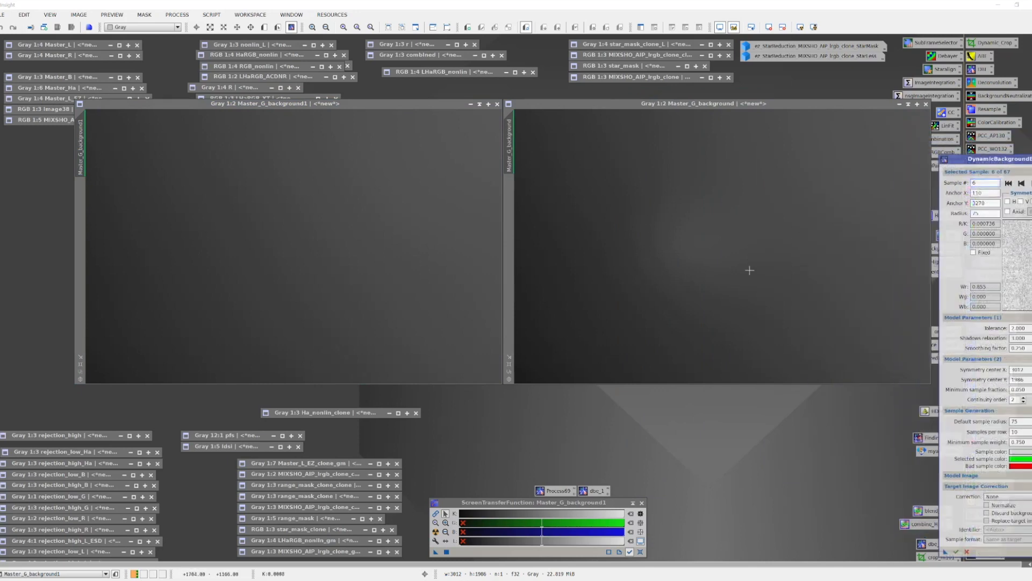
pyautogui.moveTo(725, 256)
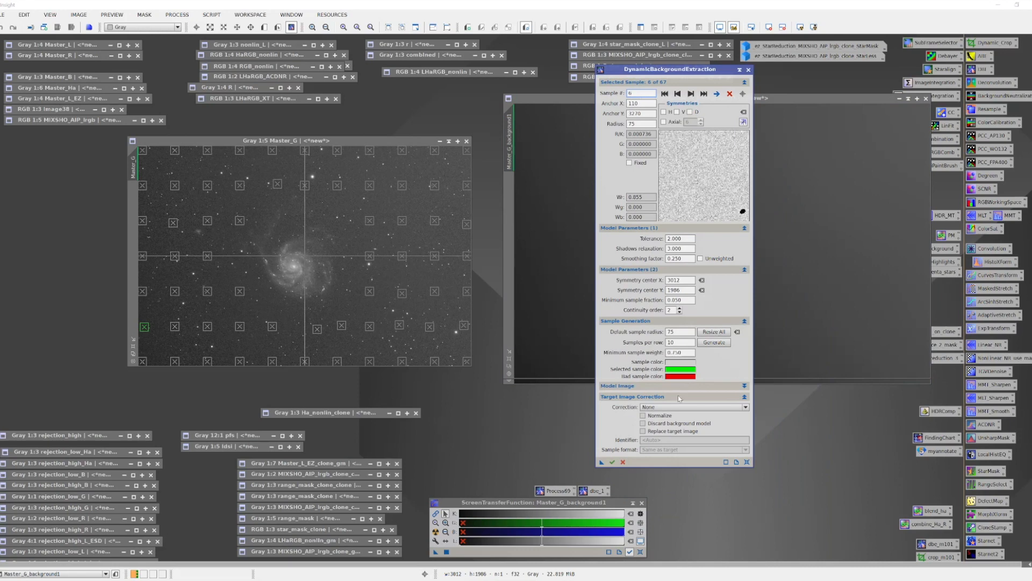
pyautogui.moveTo(674, 416)
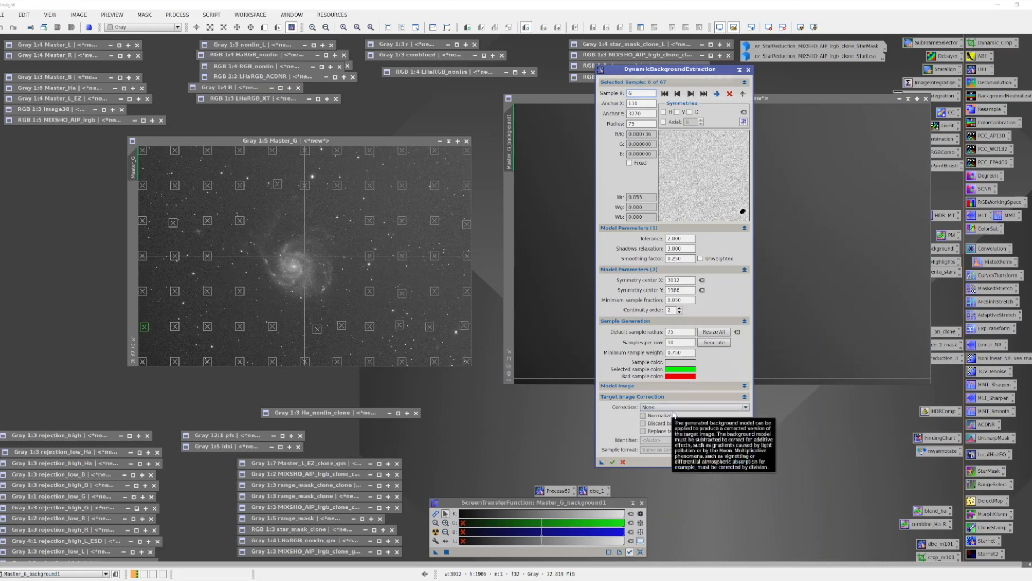
# Step: Set Correction to Subtraction with Discard background model and Replace target image enabled
pyautogui.click(745, 406)
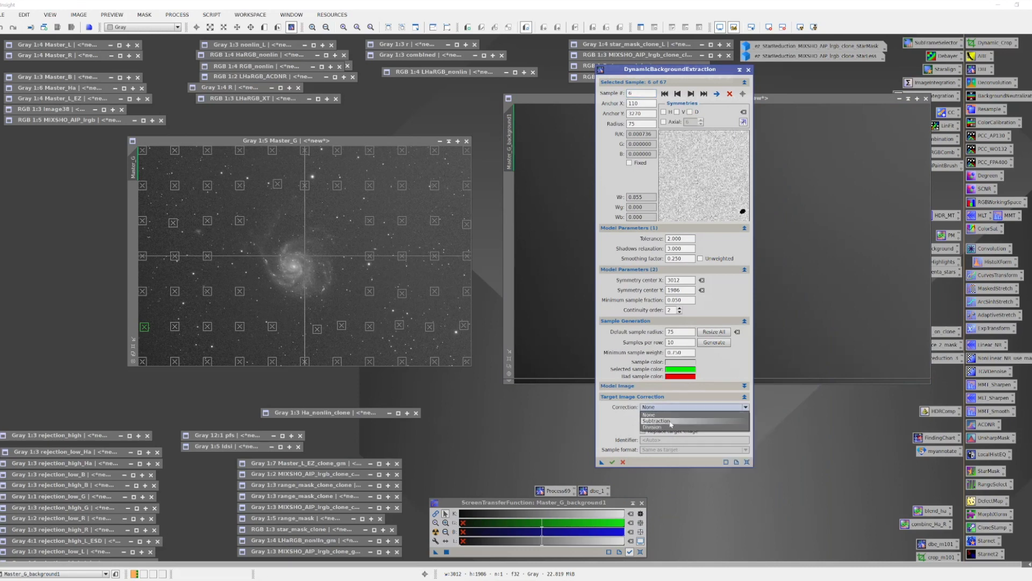
pyautogui.click(655, 421)
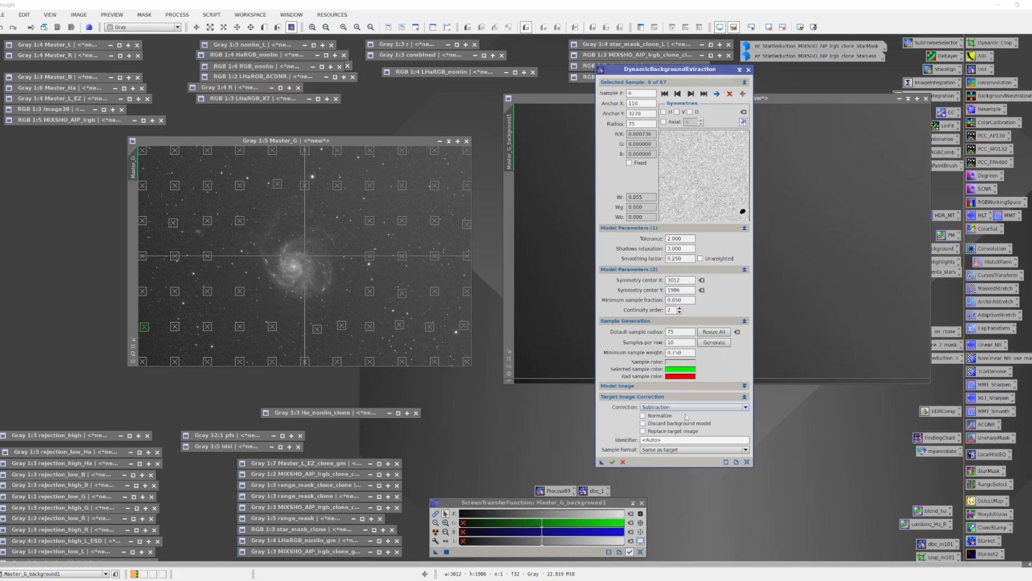
pyautogui.click(643, 424)
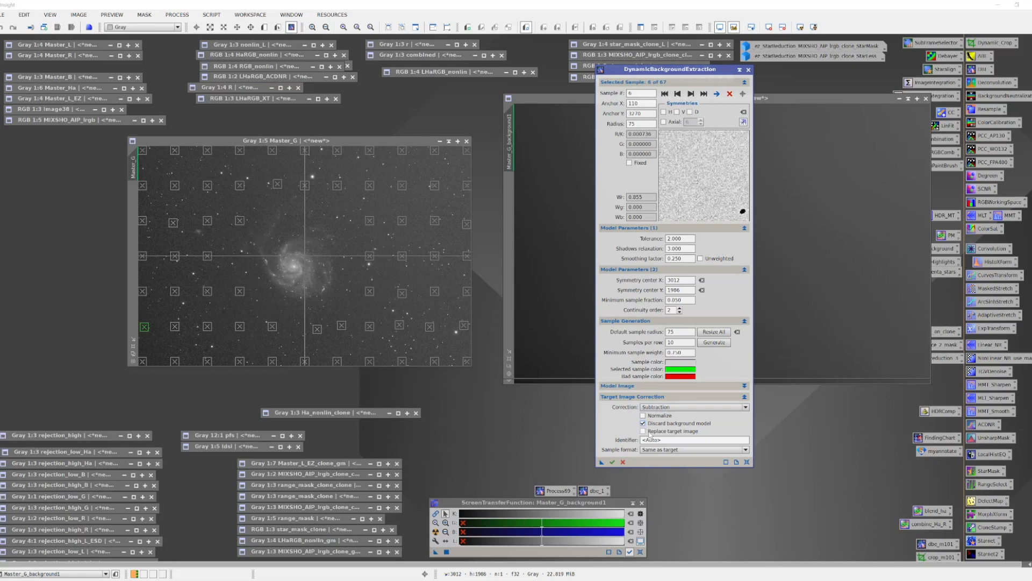
pyautogui.moveTo(644, 431)
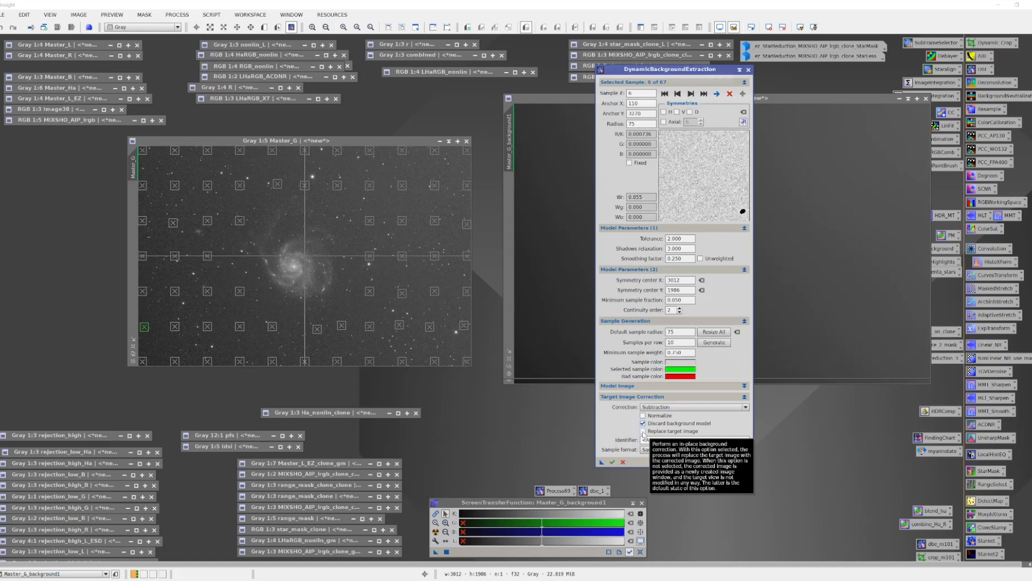
pyautogui.click(643, 431)
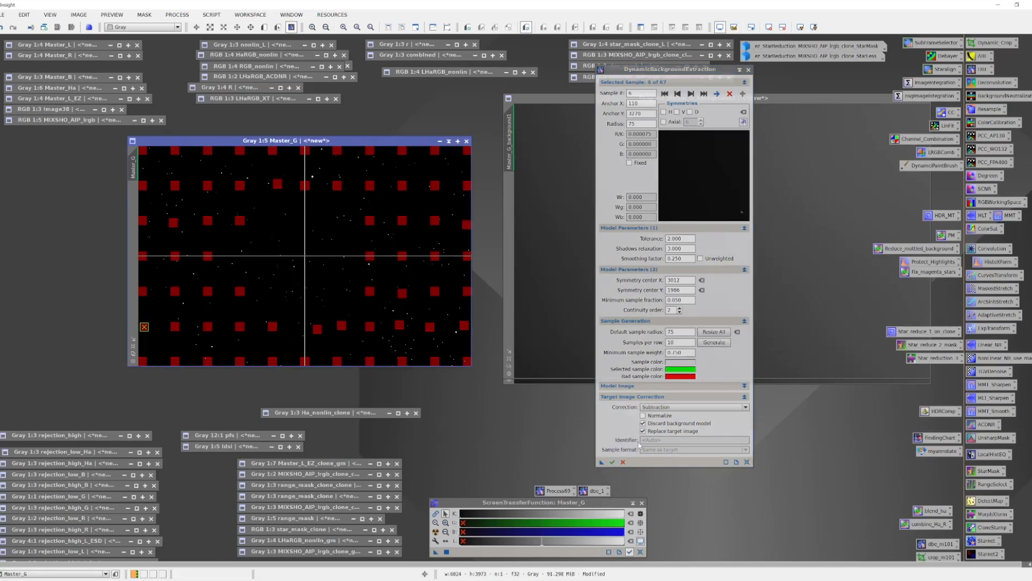
# Step: Close the DBE dialog and confirm cancelling the dynamic session
pyautogui.click(748, 70)
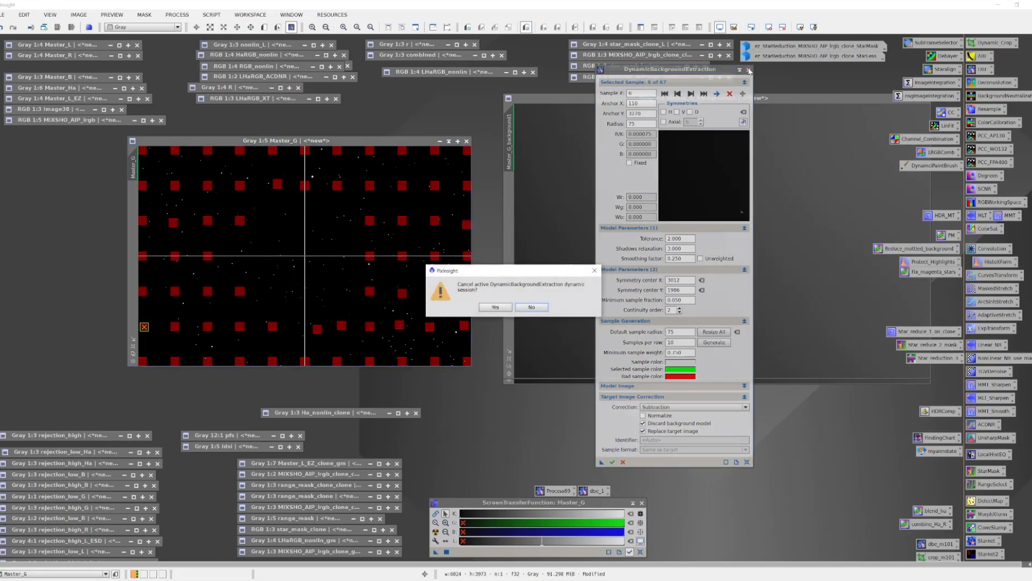
pyautogui.click(495, 307)
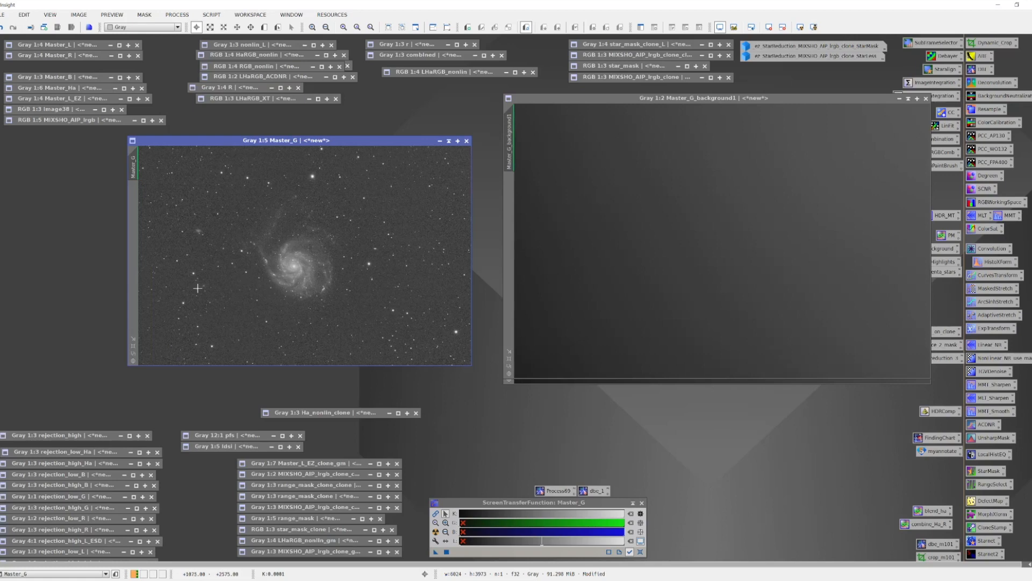
pyautogui.moveTo(102, 352)
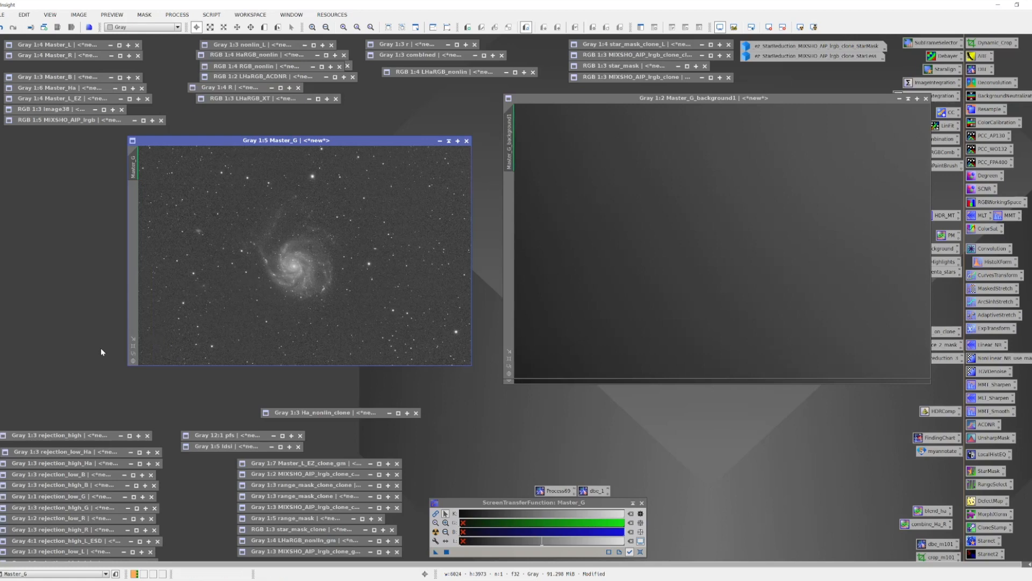
pyautogui.moveTo(119, 349)
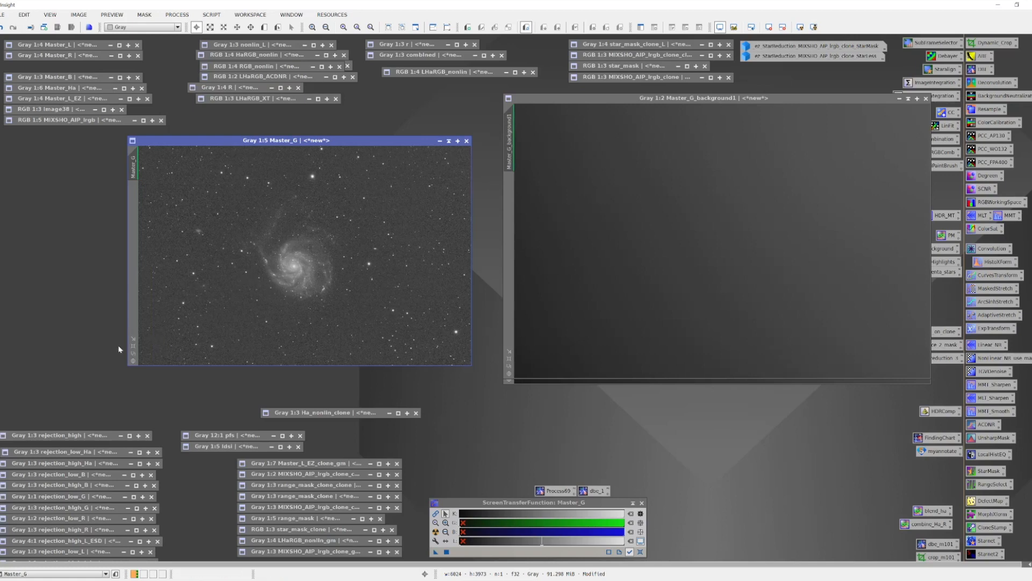
pyautogui.moveTo(149, 308)
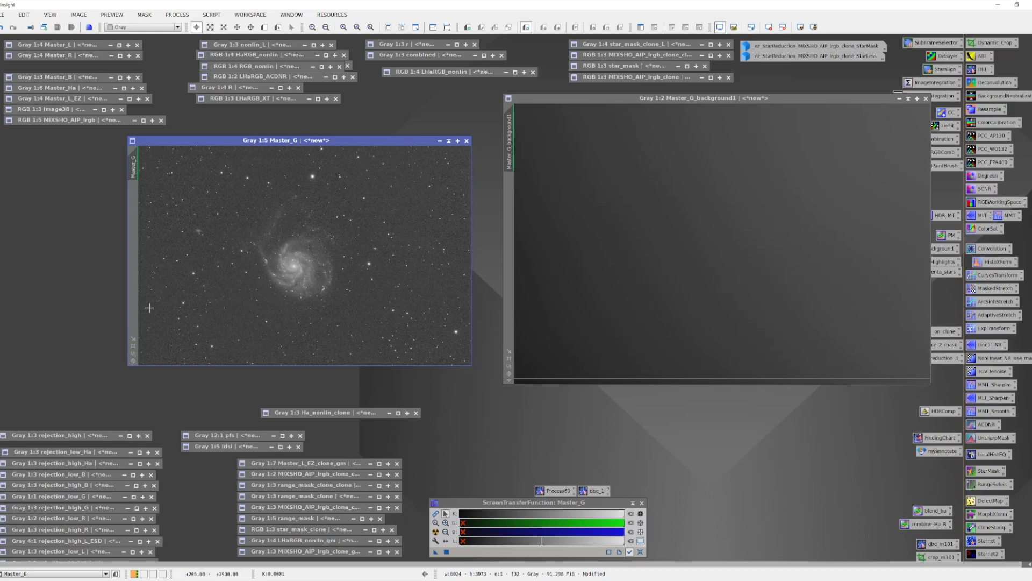
pyautogui.moveTo(668, 239)
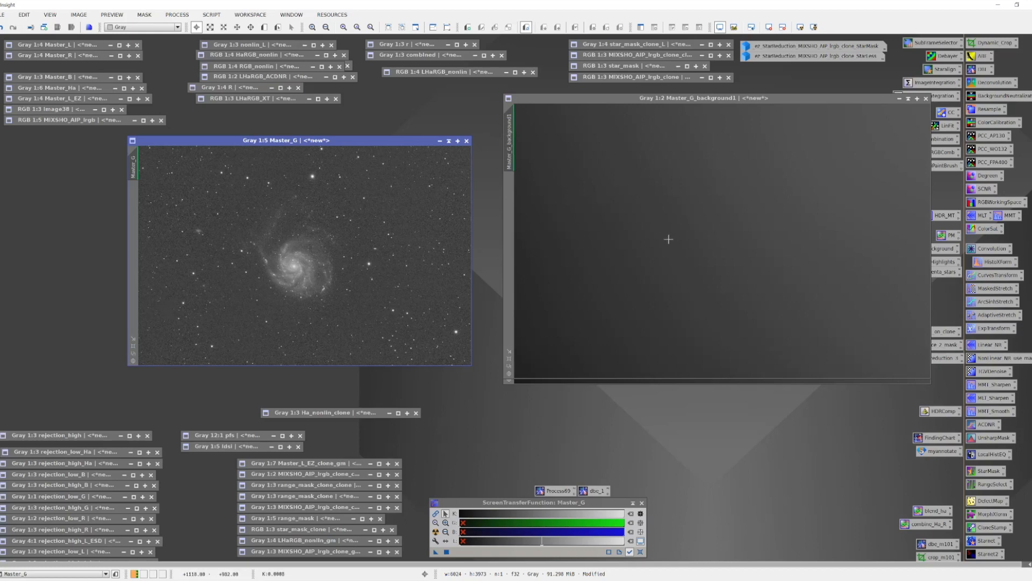
pyautogui.moveTo(396, 311)
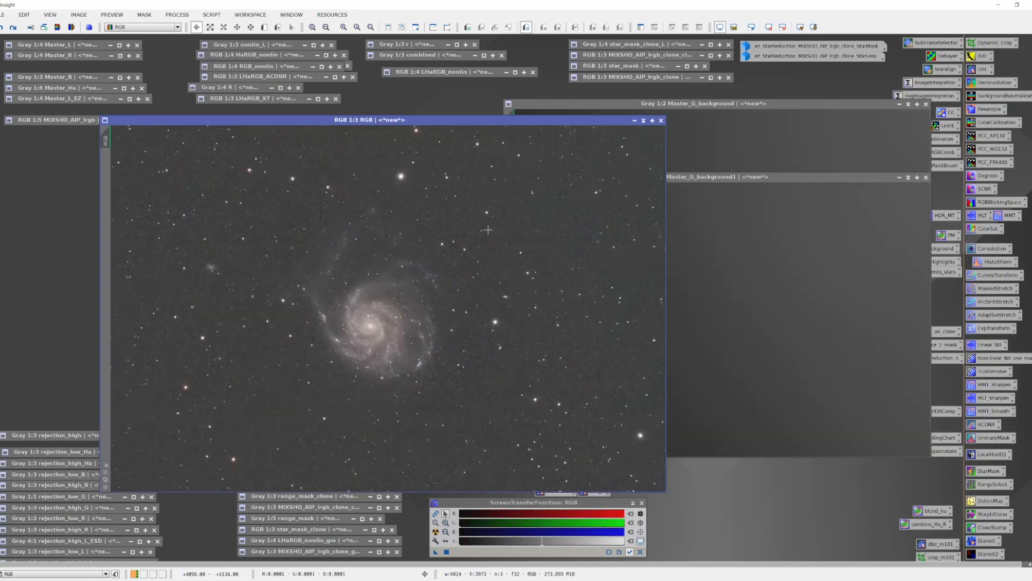
pyautogui.moveTo(563, 241)
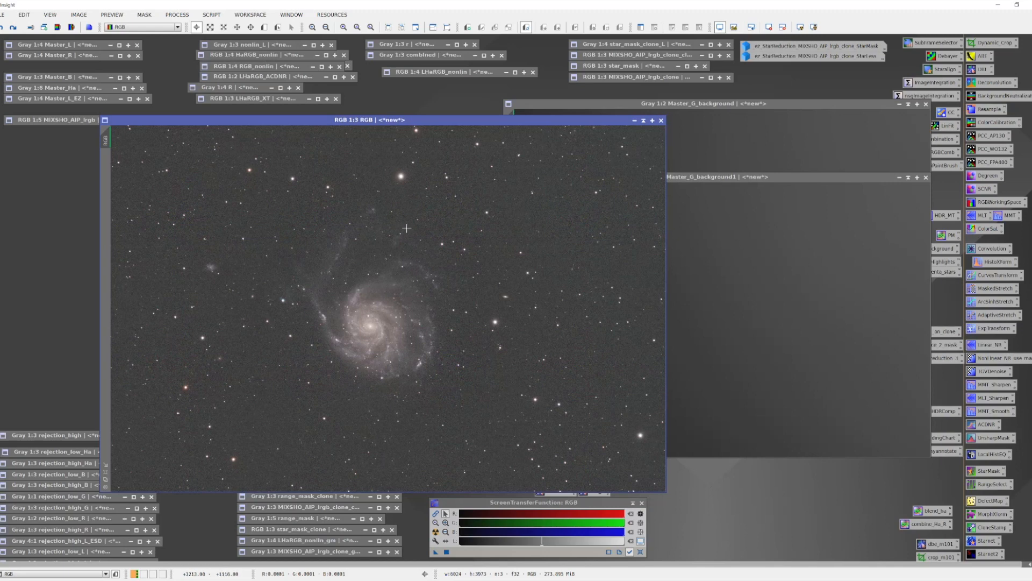
pyautogui.moveTo(385, 237)
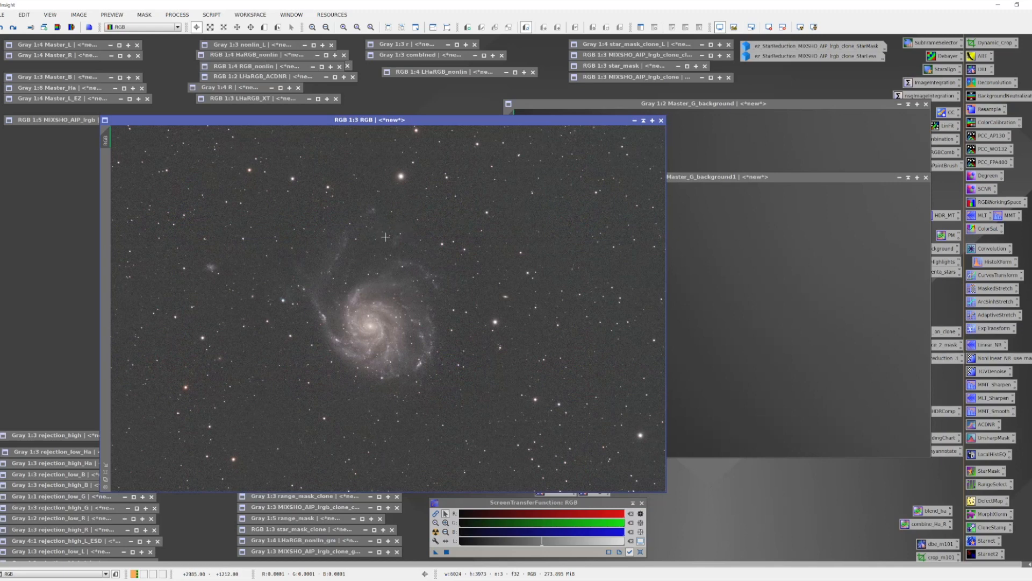
pyautogui.moveTo(459, 249)
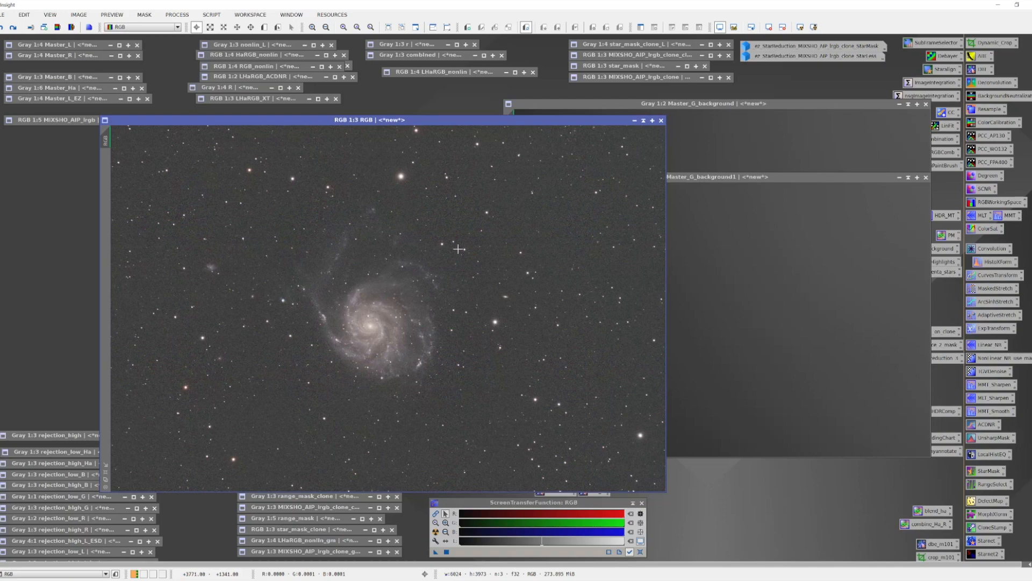
pyautogui.moveTo(239, 231)
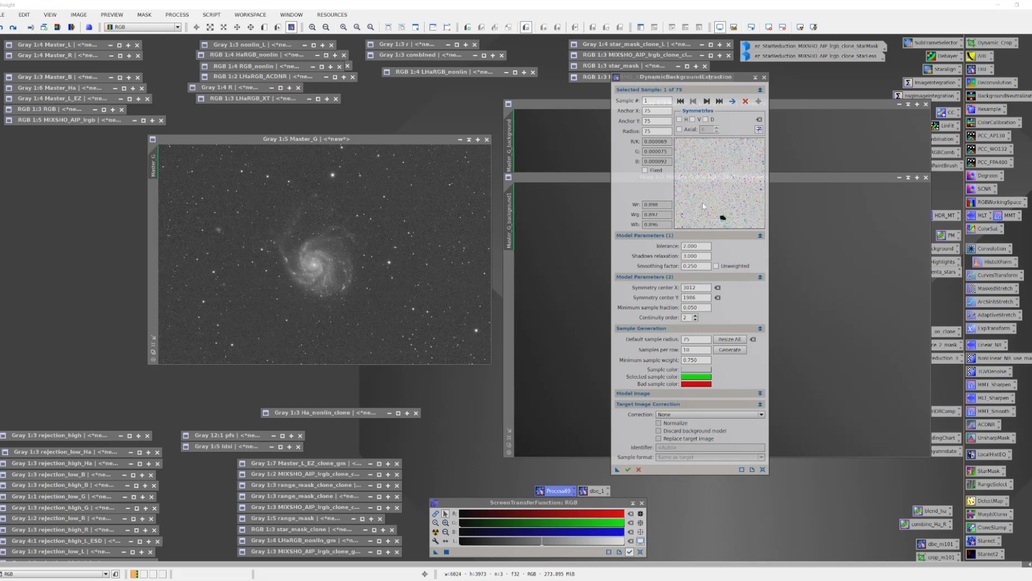
pyautogui.moveTo(674, 205)
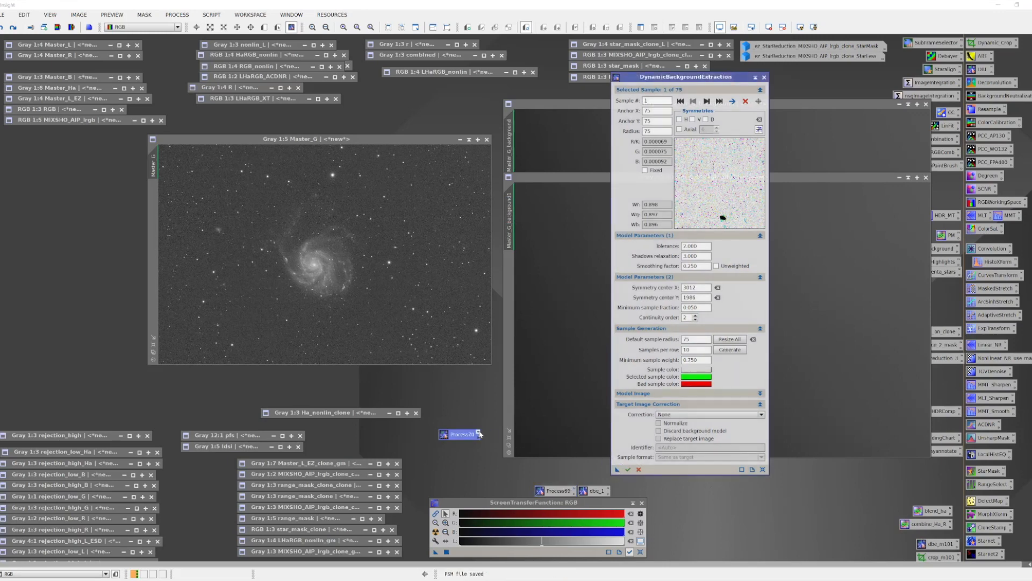
# Step: Rename the new Process70 process icon to dbe_alt
pyautogui.doubleClick(458, 434)
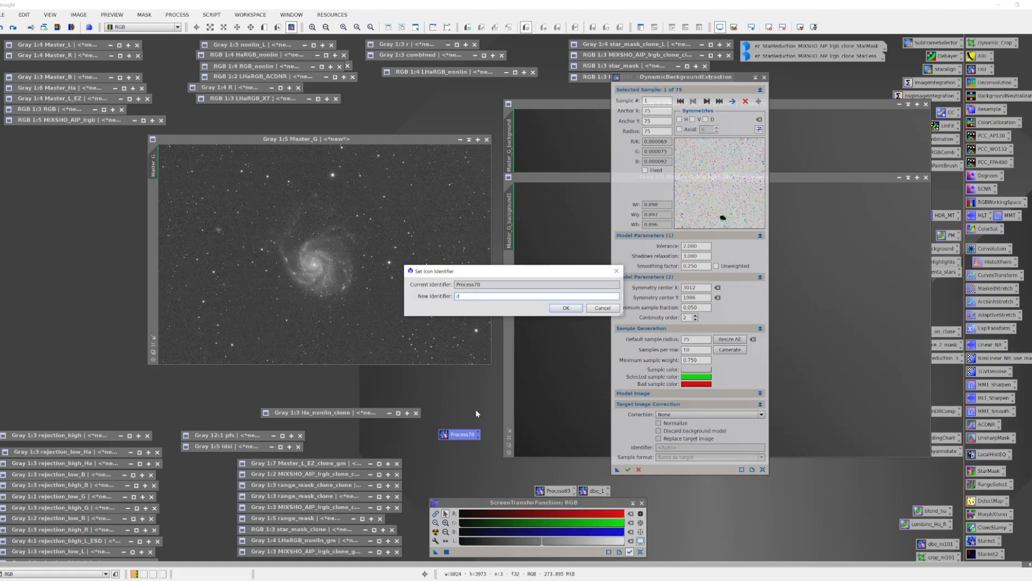
pyautogui.write('be_alt')
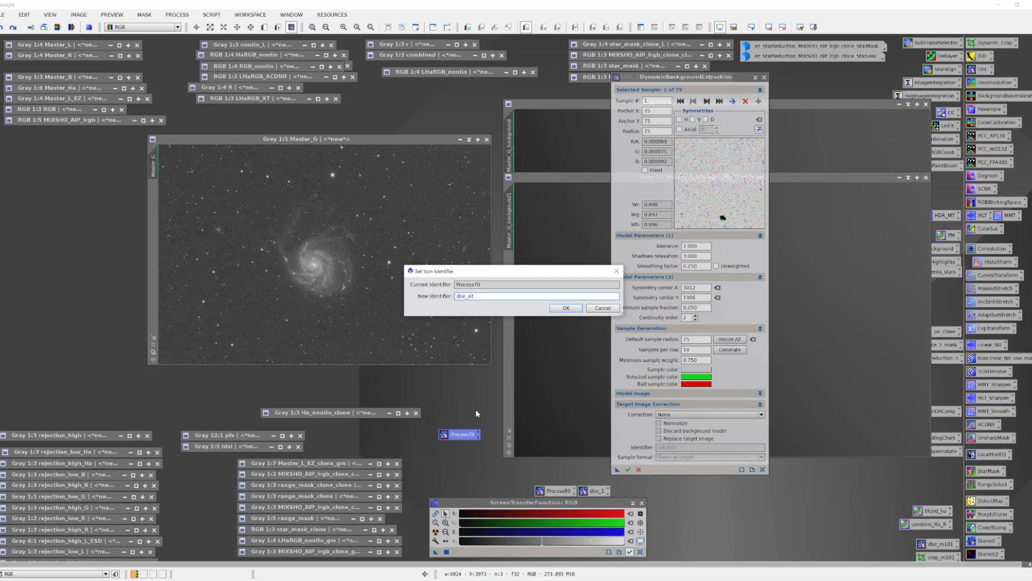
pyautogui.click(564, 308)
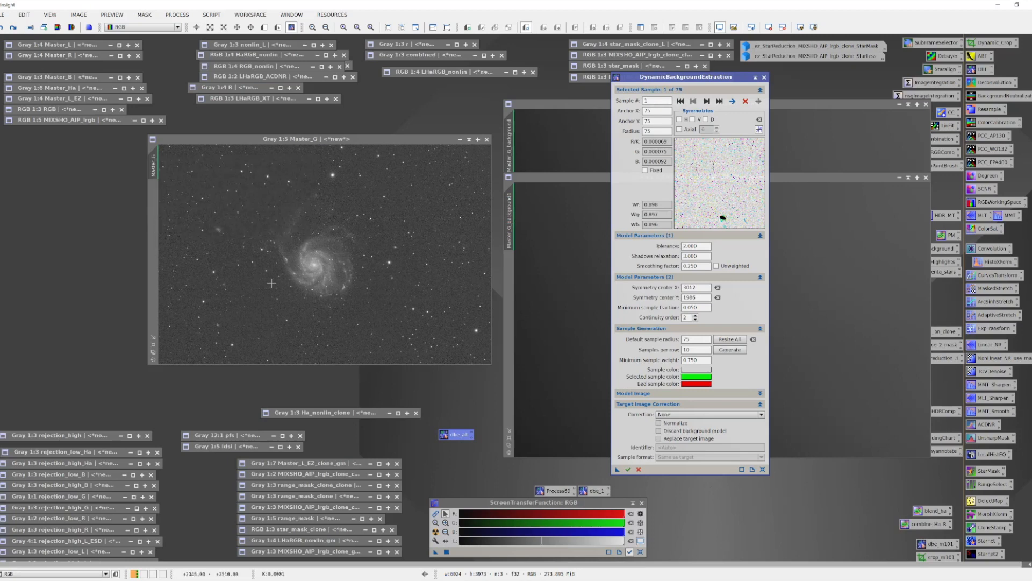
pyautogui.moveTo(408, 278)
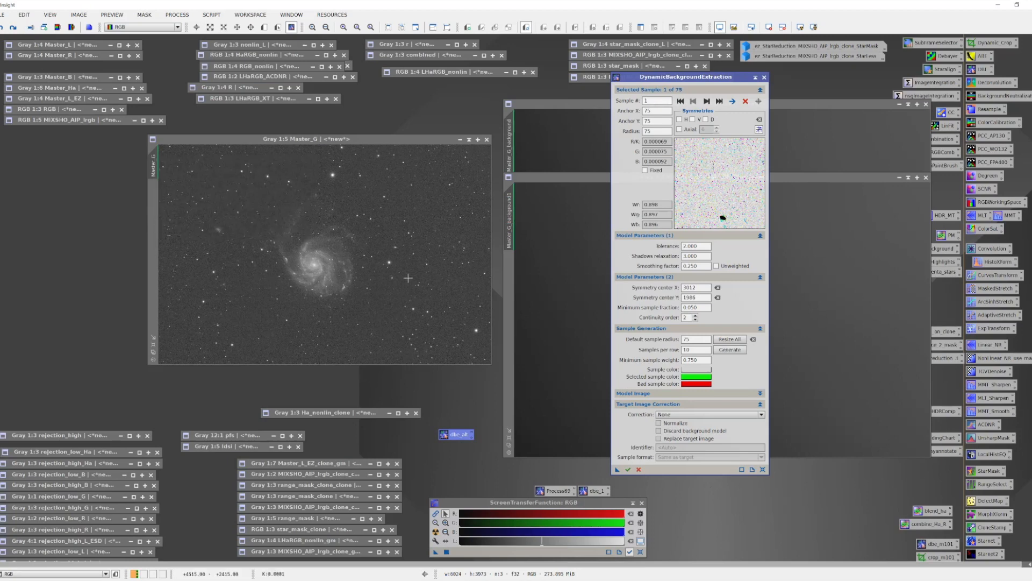
pyautogui.moveTo(339, 252)
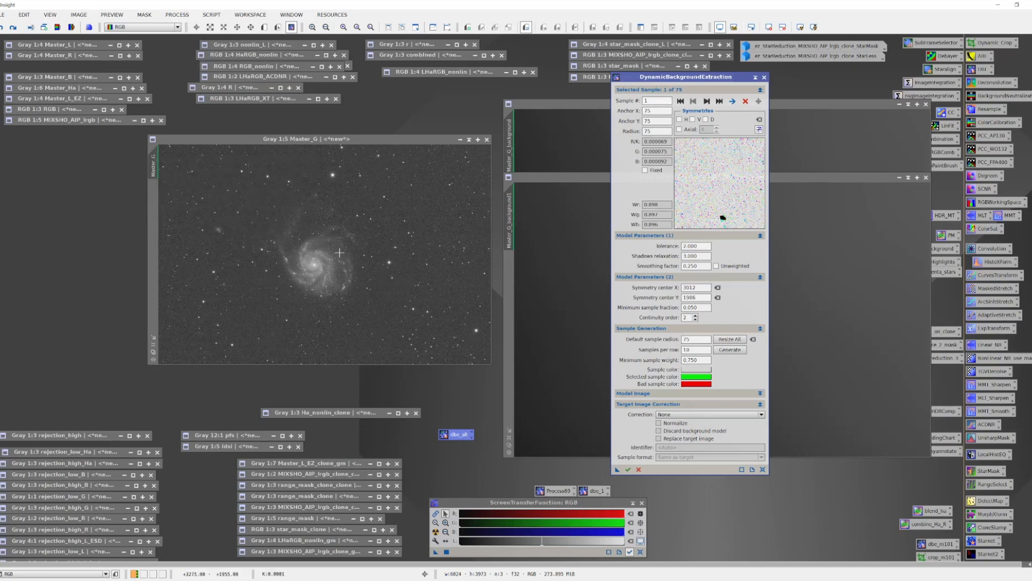